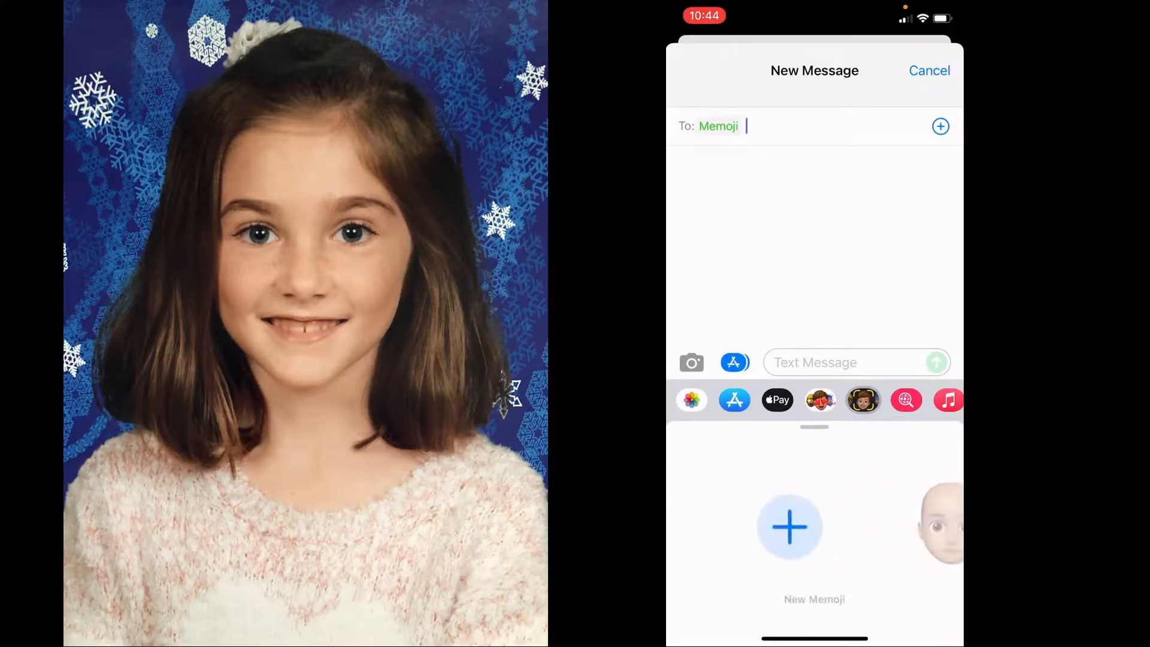
# Step: Start a new Memoji with a light peach skin swatch, then scroll down and pick a freckled cheek style
pyautogui.click(790, 527)
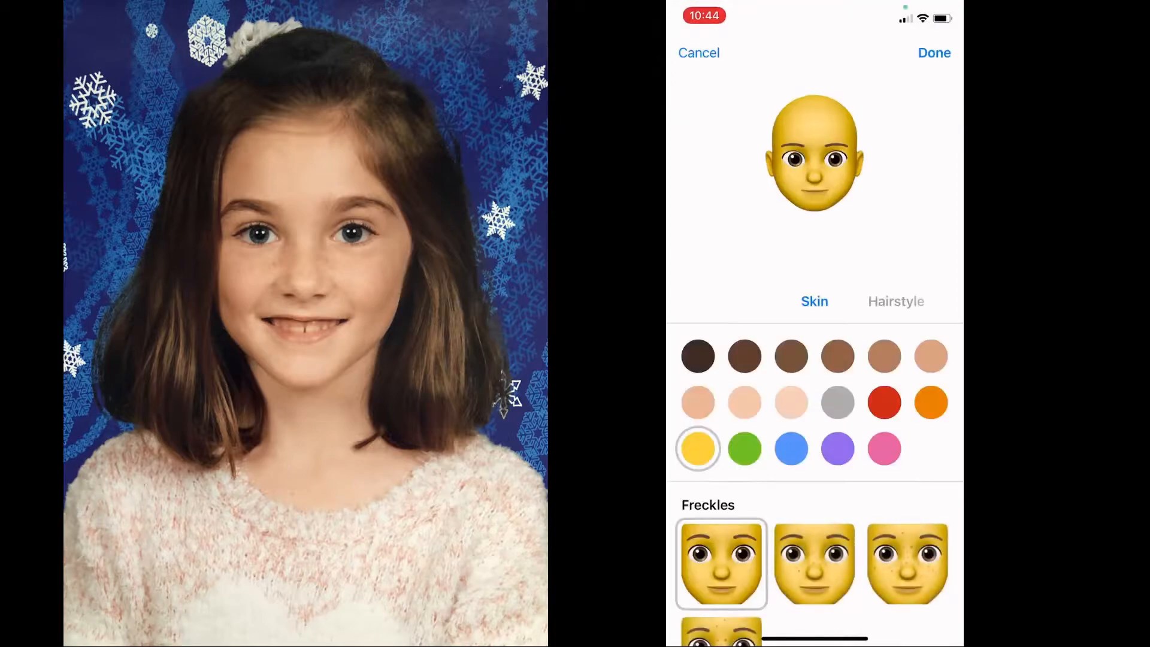
pyautogui.click(746, 403)
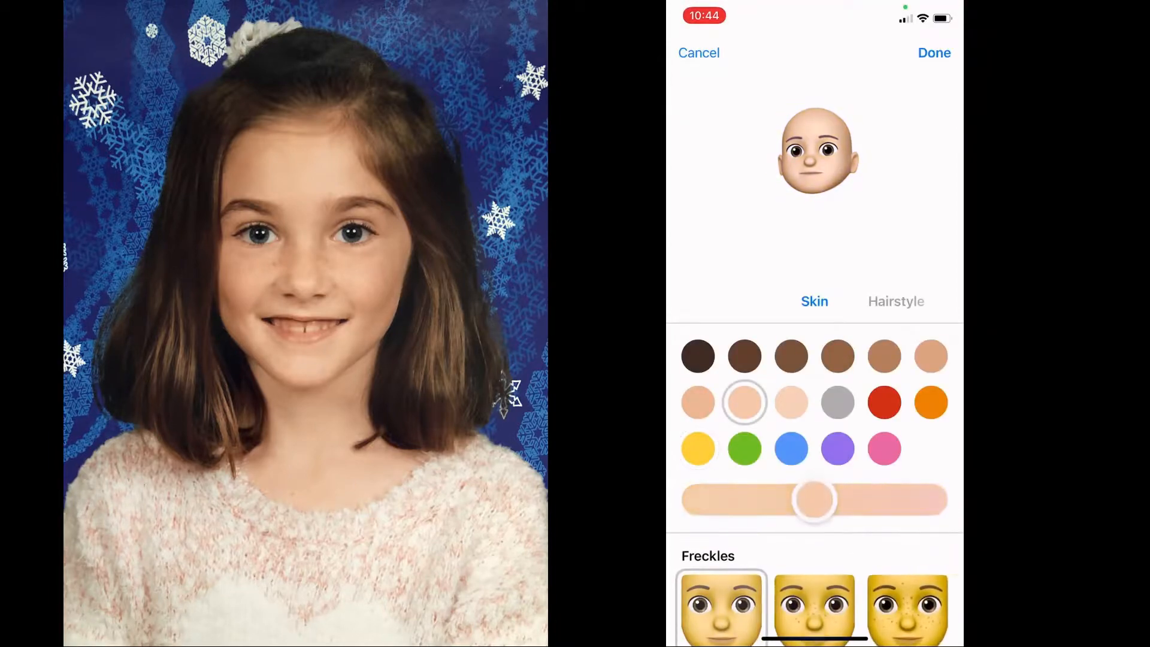
pyautogui.scroll(-3)
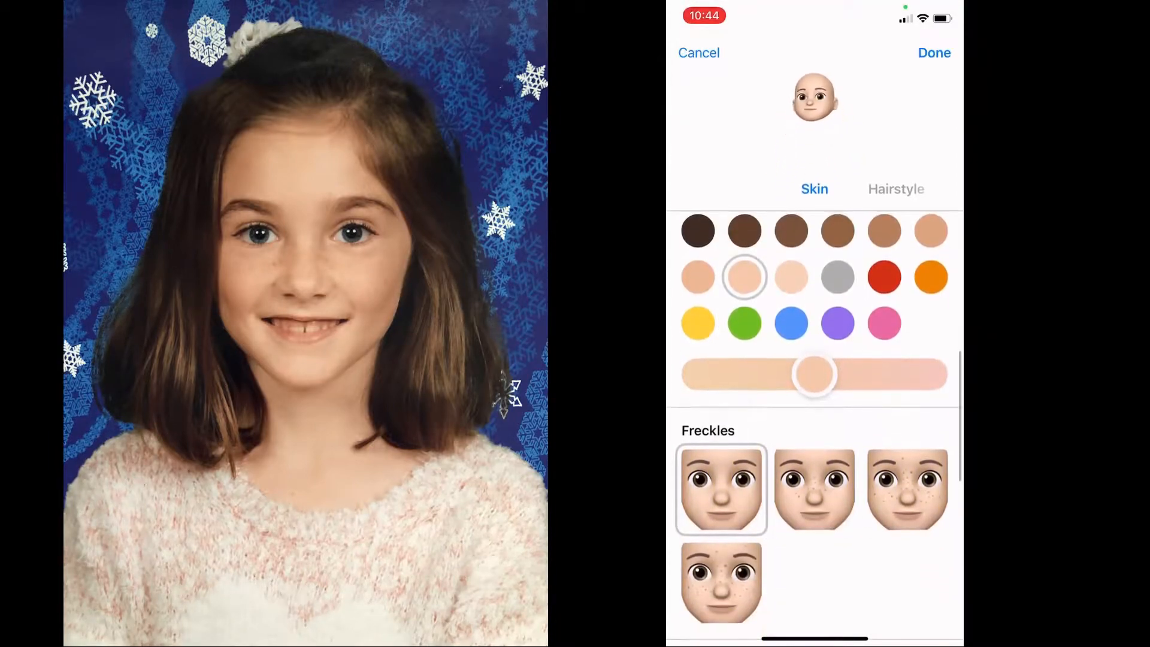
pyautogui.scroll(-3)
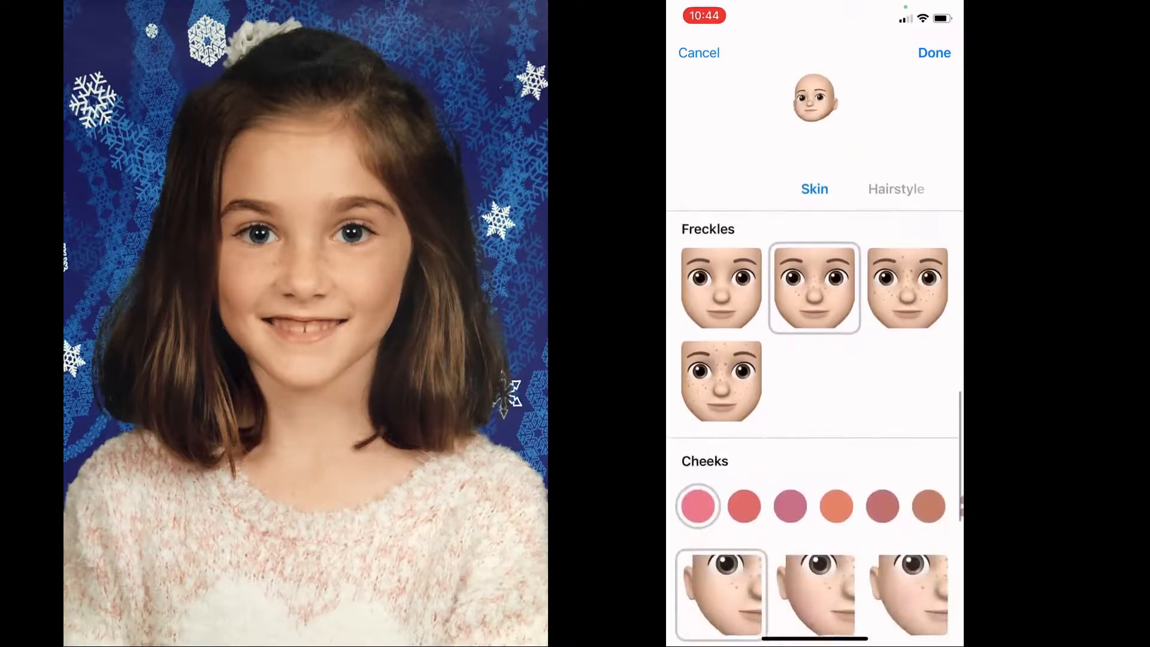
pyautogui.scroll(-3)
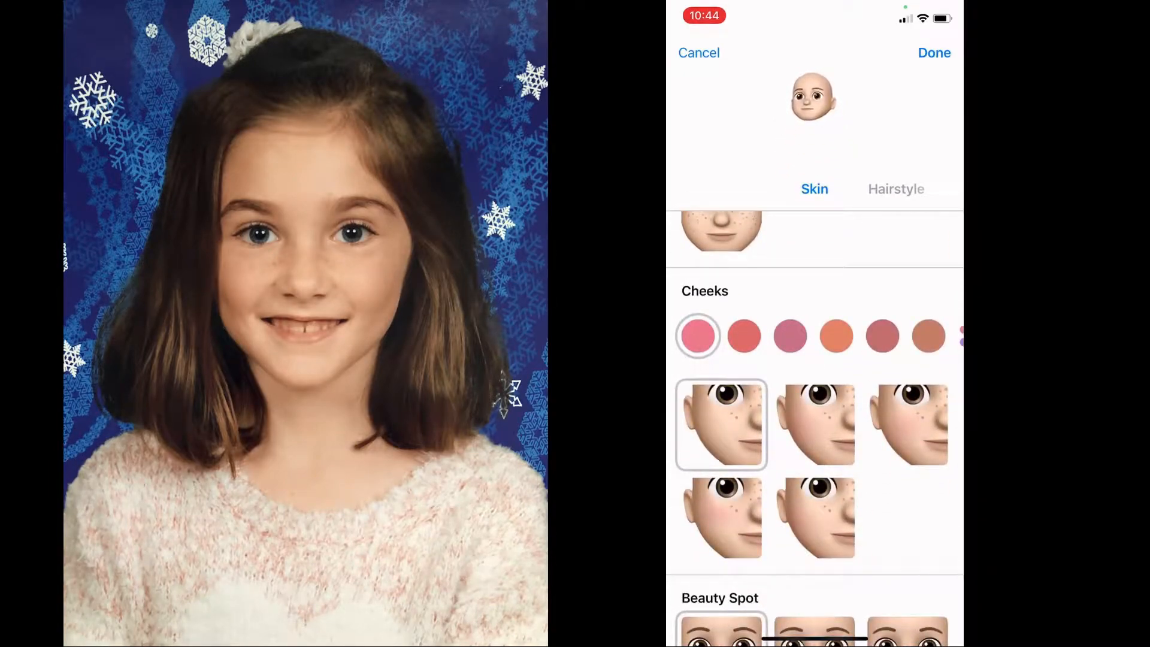
pyautogui.click(815, 424)
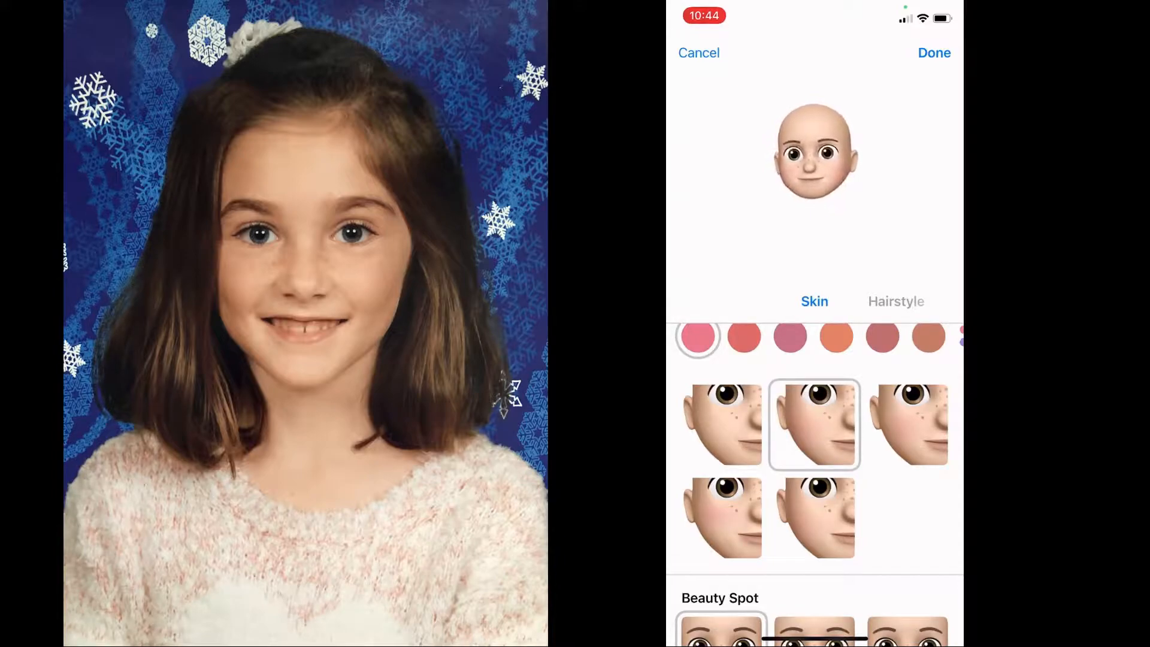
# Step: Choose a long straight hairstyle in a slightly darkened medium brown
pyautogui.click(896, 302)
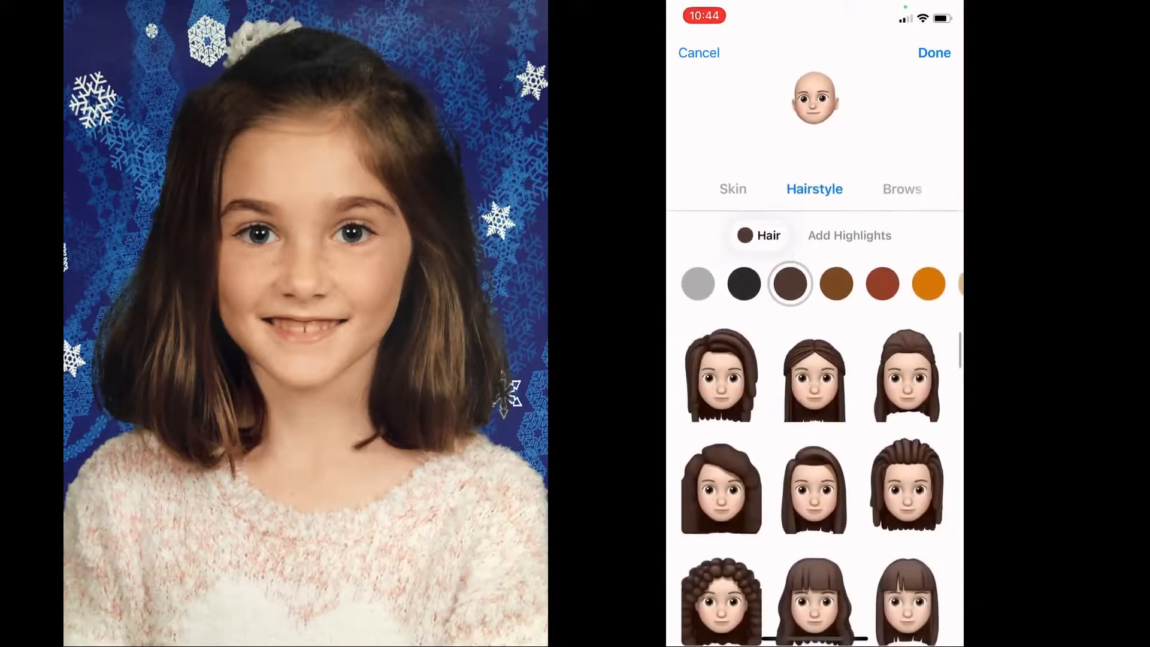
pyautogui.click(815, 490)
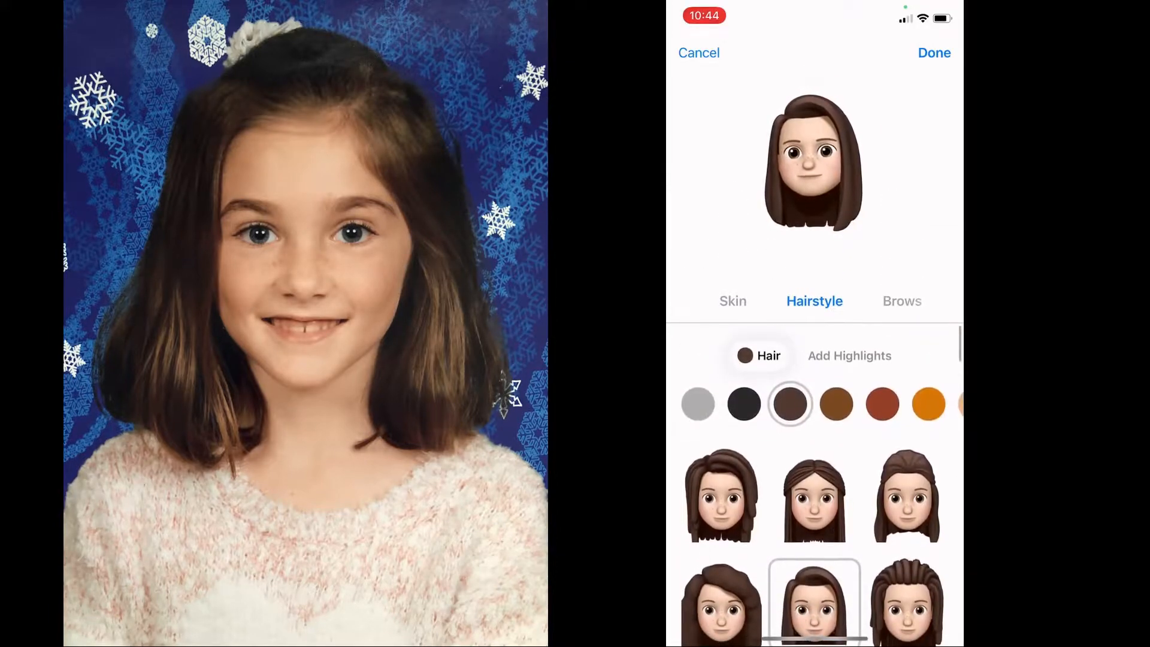
pyautogui.click(836, 404)
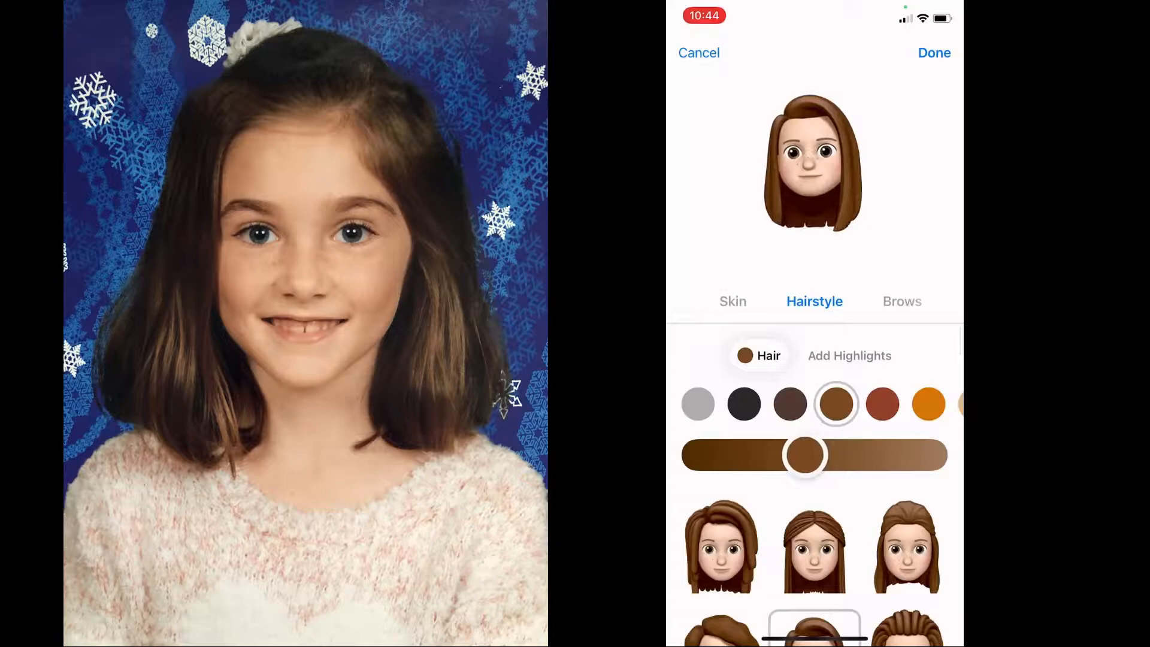
pyautogui.moveTo(805, 455); pyautogui.dragTo(786, 456)
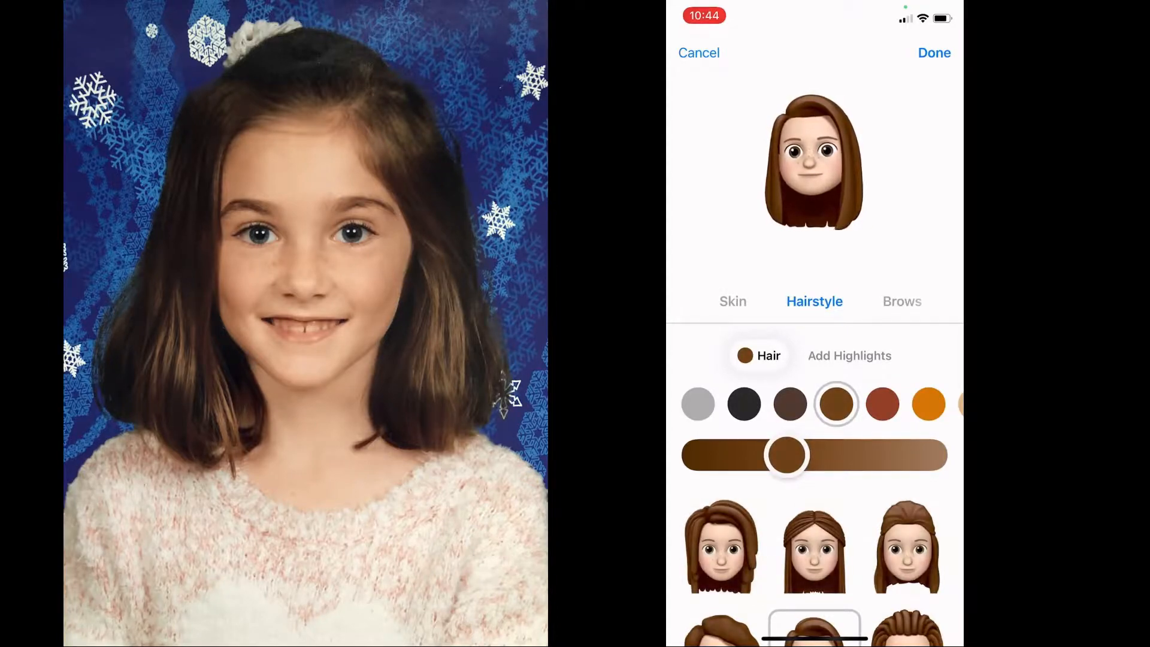
# Step: Add auburn highlights to the hair and move on to the Brows options
pyautogui.click(849, 356)
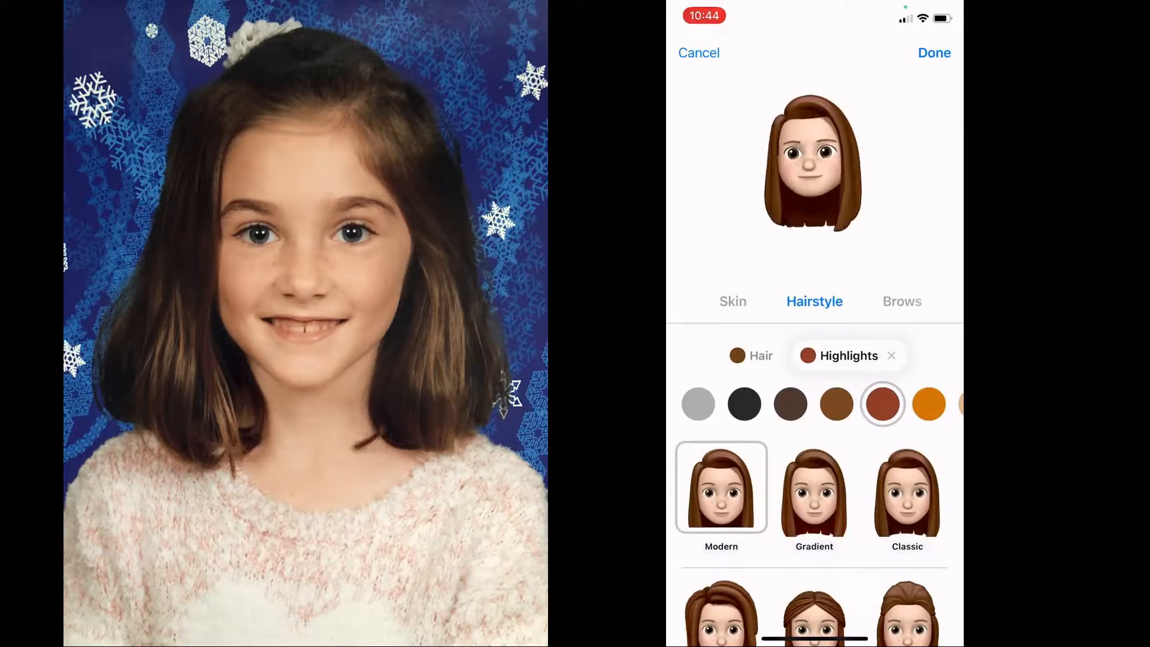
pyautogui.scroll(-3)
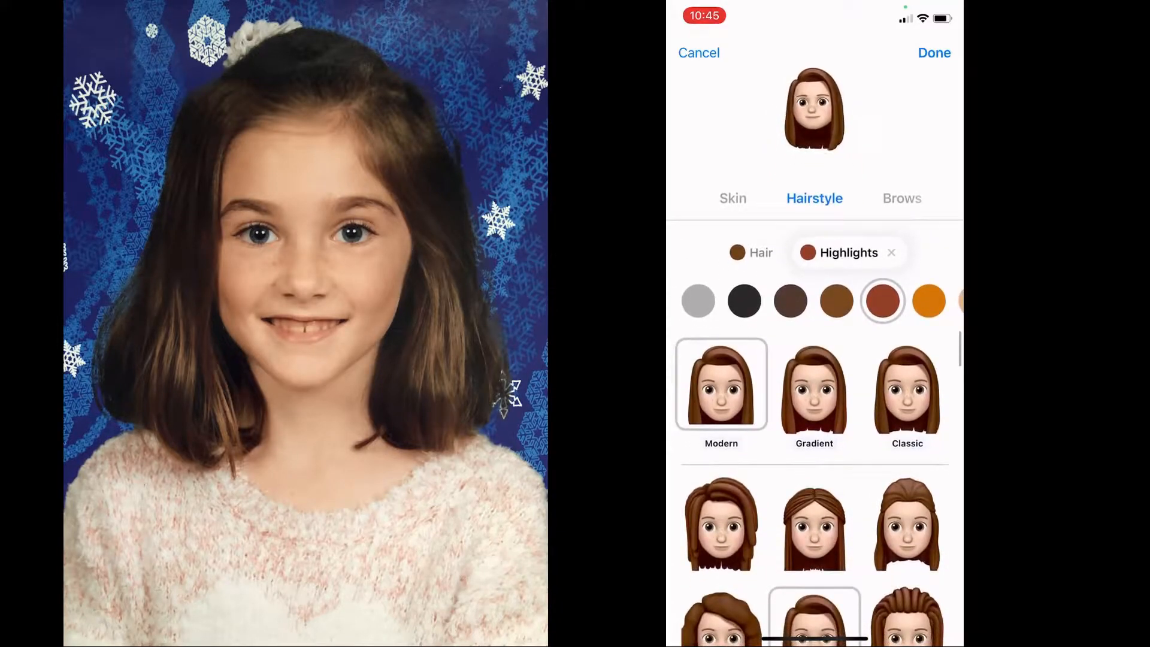
pyautogui.click(901, 199)
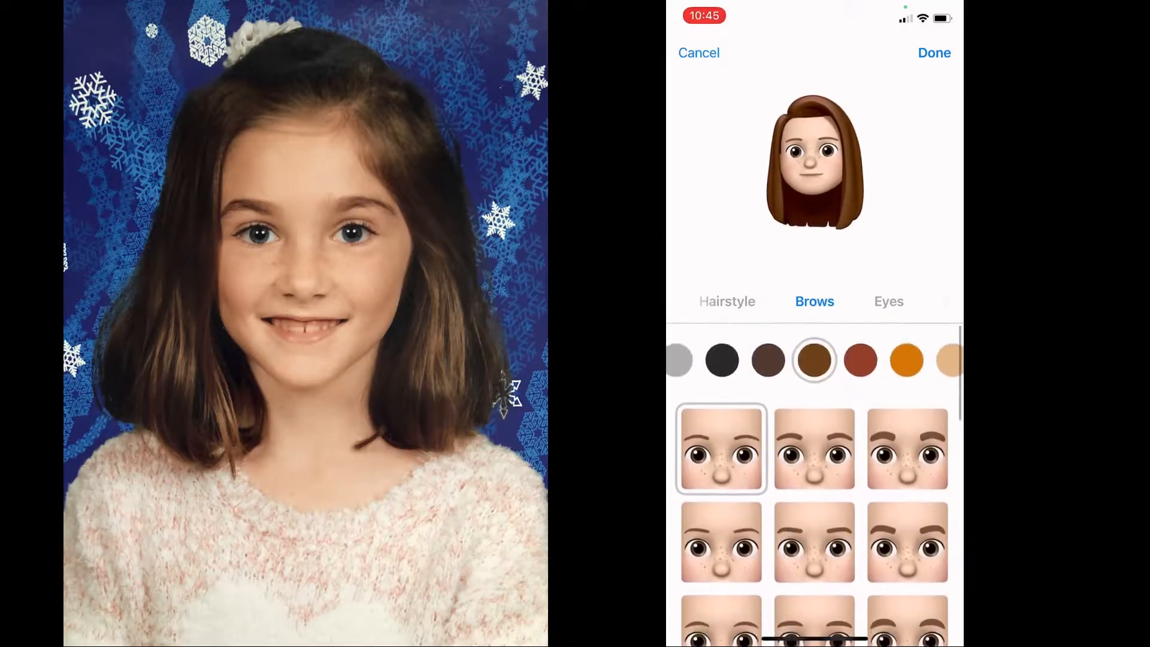
# Step: Switch to the Eyes options and choose a different eye shape
pyautogui.click(814, 448)
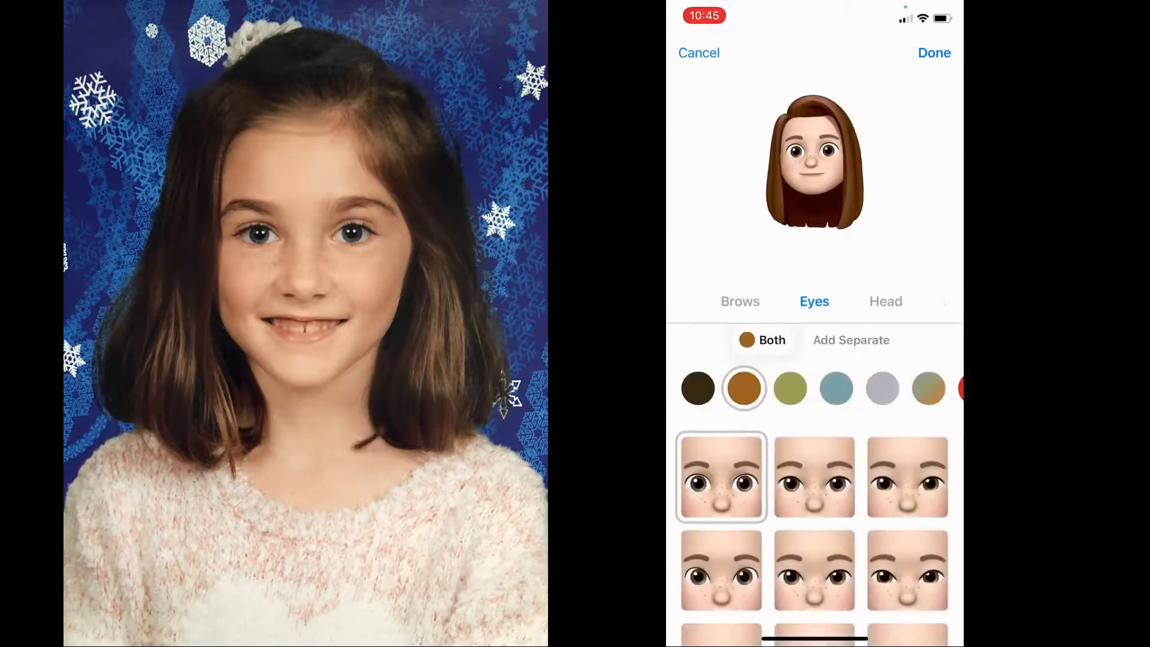
pyautogui.click(815, 479)
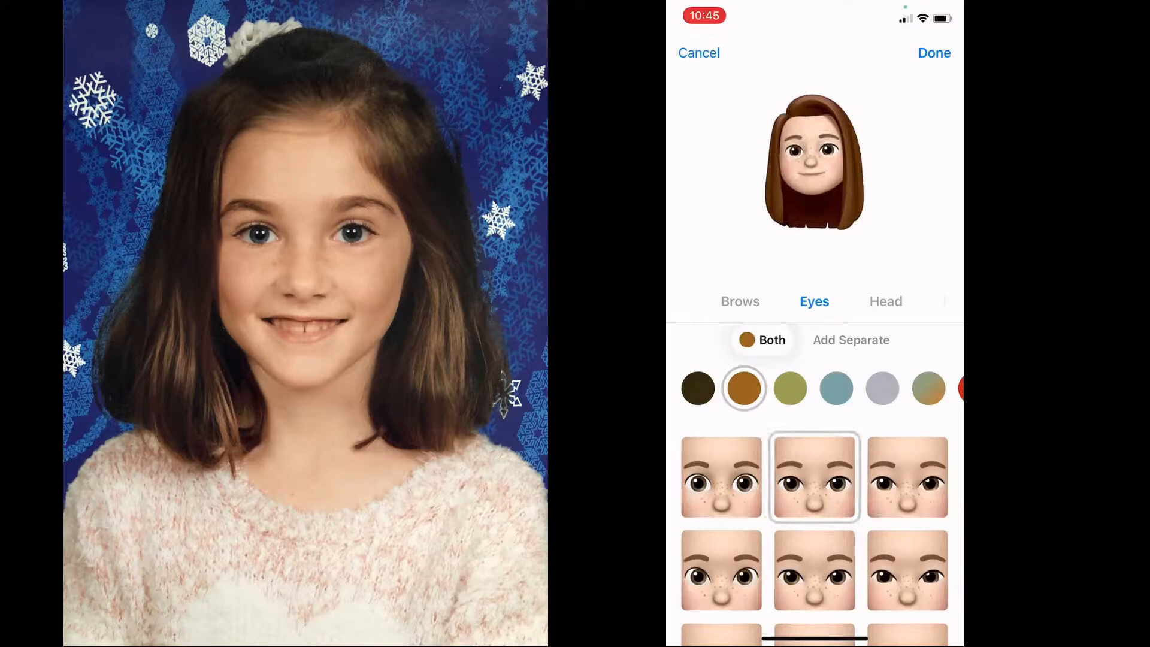
pyautogui.scroll(-3)
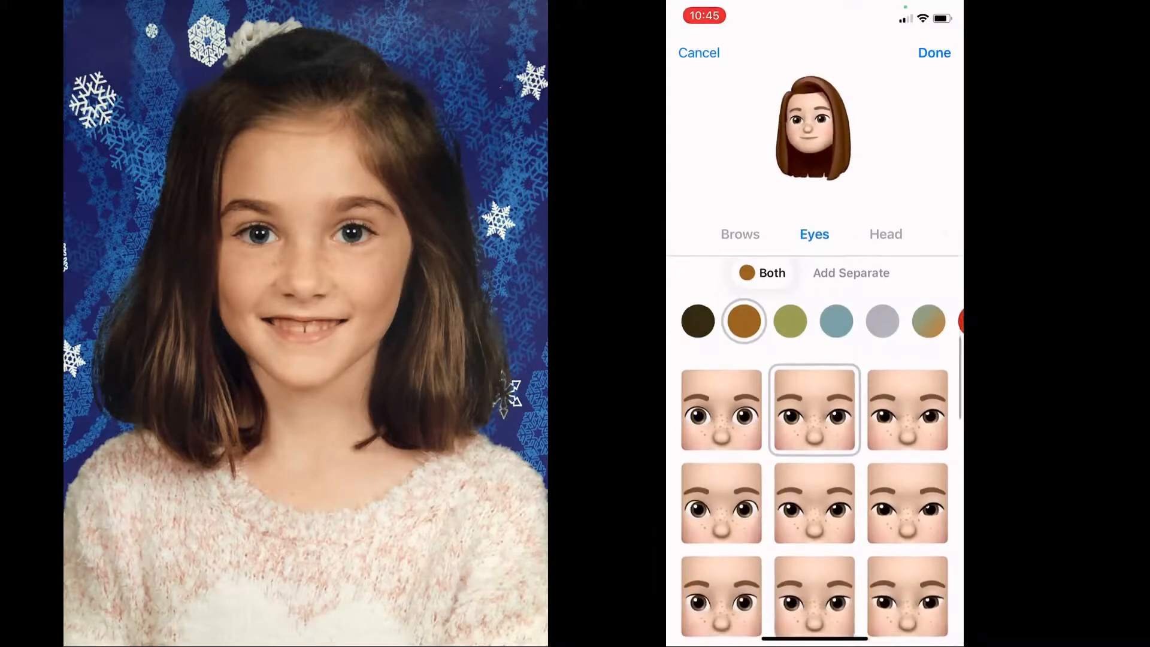
pyautogui.scroll(-3)
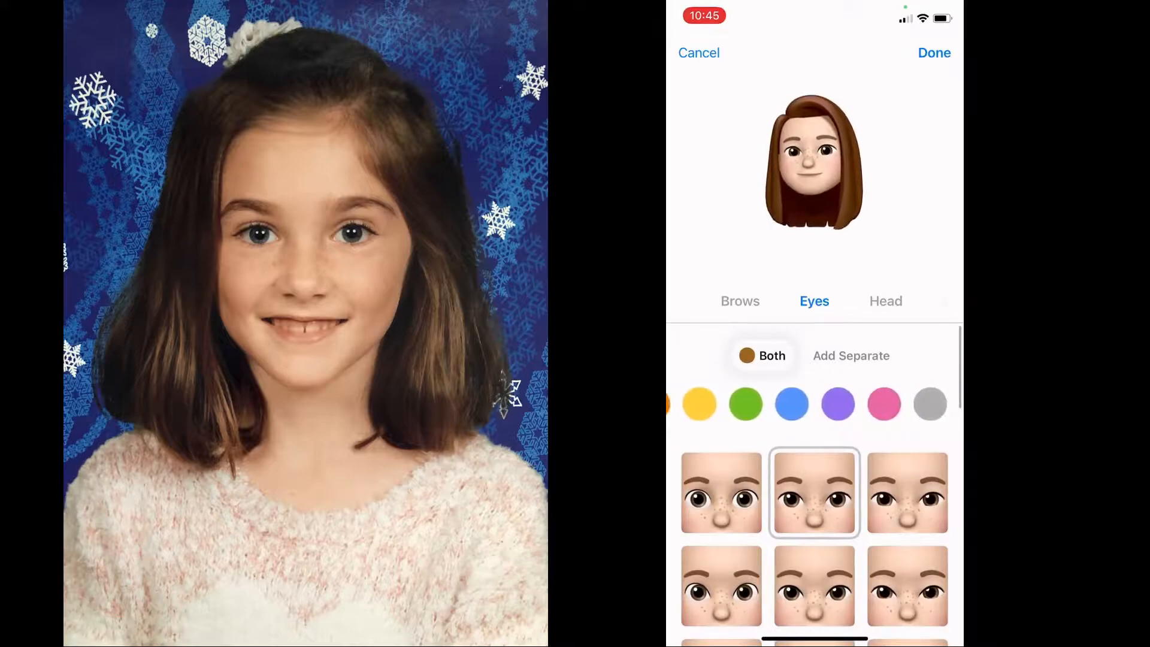
# Step: Make the eyes a darker blue via the colour slider and choose longer eyelashes
pyautogui.click(792, 404)
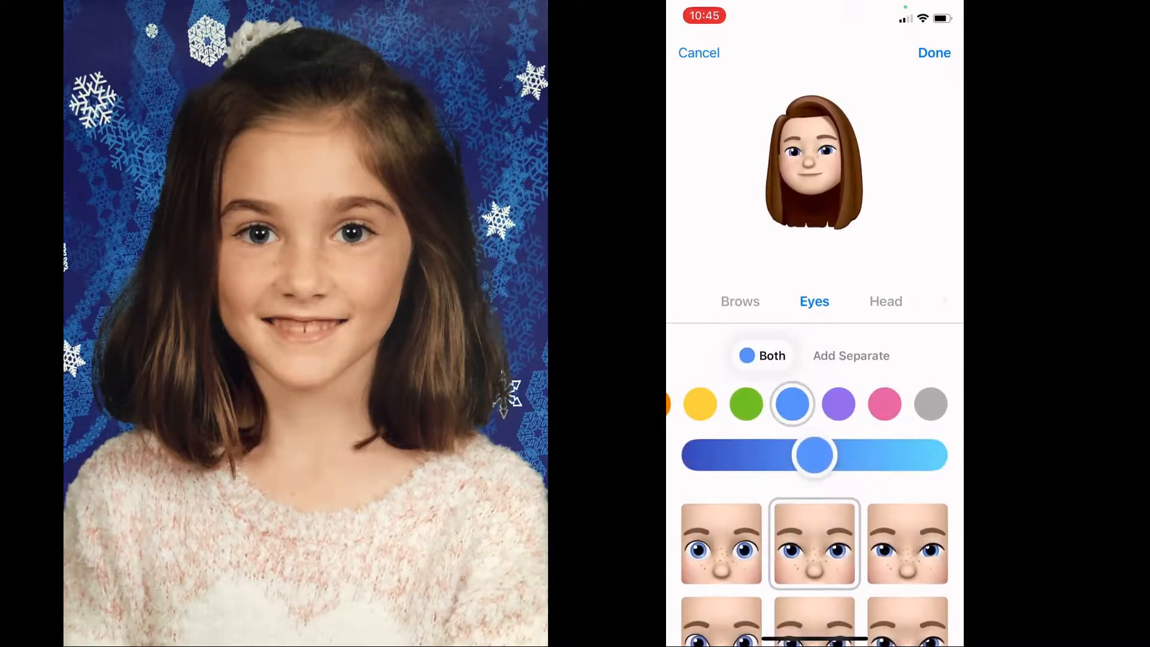
pyautogui.moveTo(816, 456); pyautogui.dragTo(783, 455)
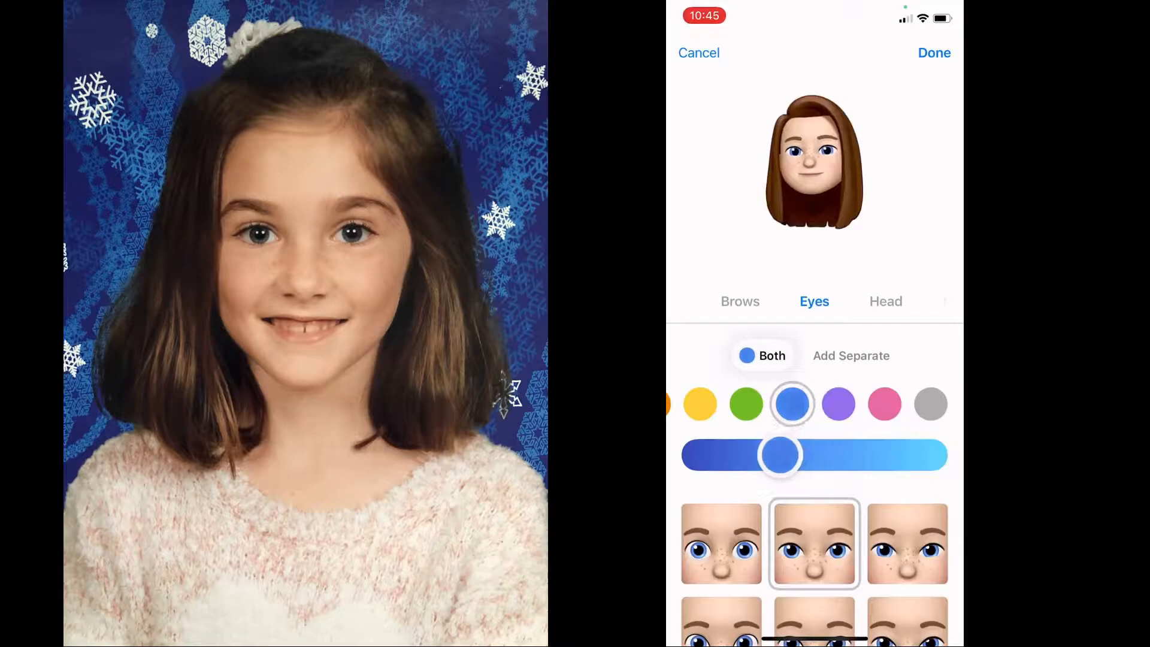
pyautogui.moveTo(781, 455); pyautogui.dragTo(773, 455)
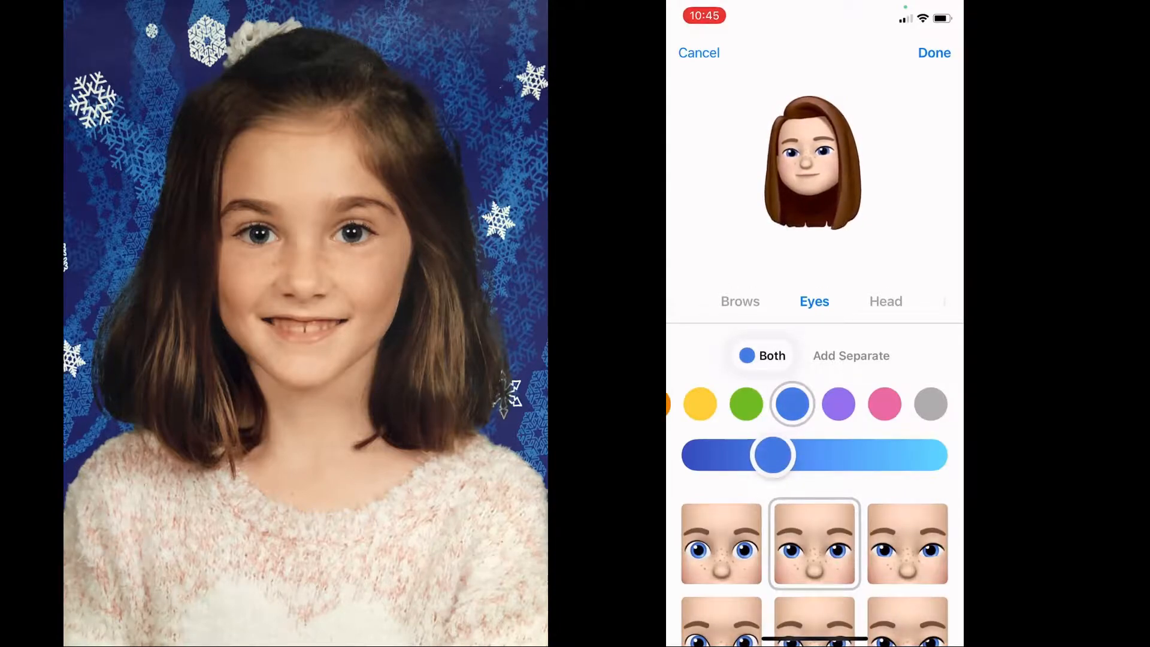
pyautogui.scroll(-3)
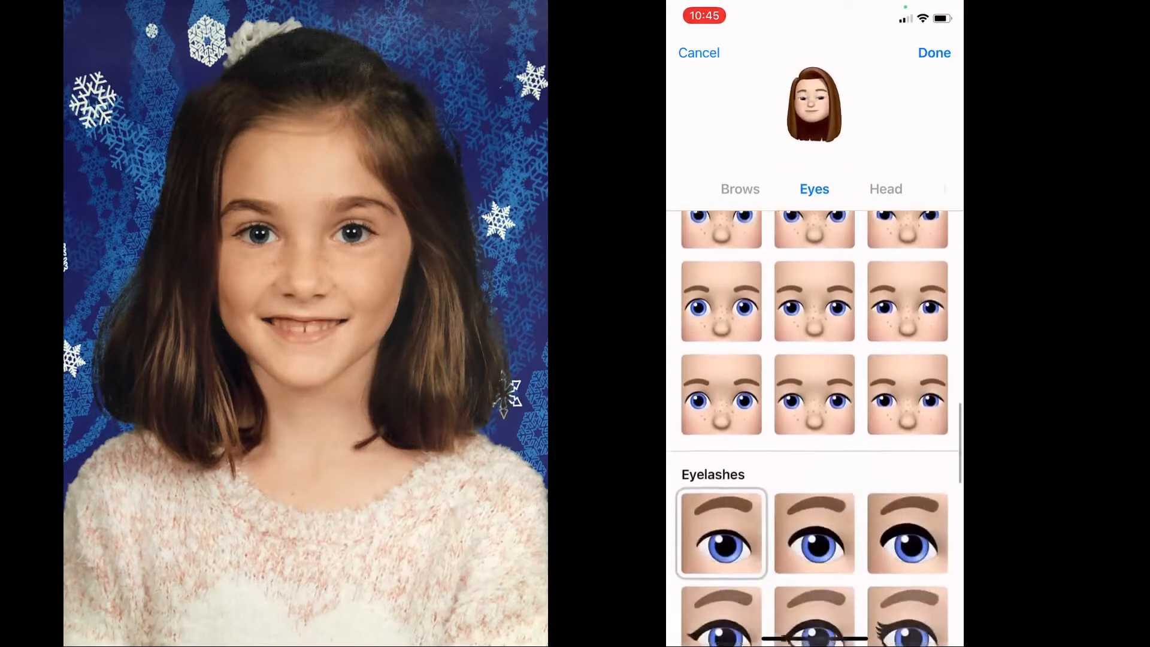
pyautogui.scroll(-3)
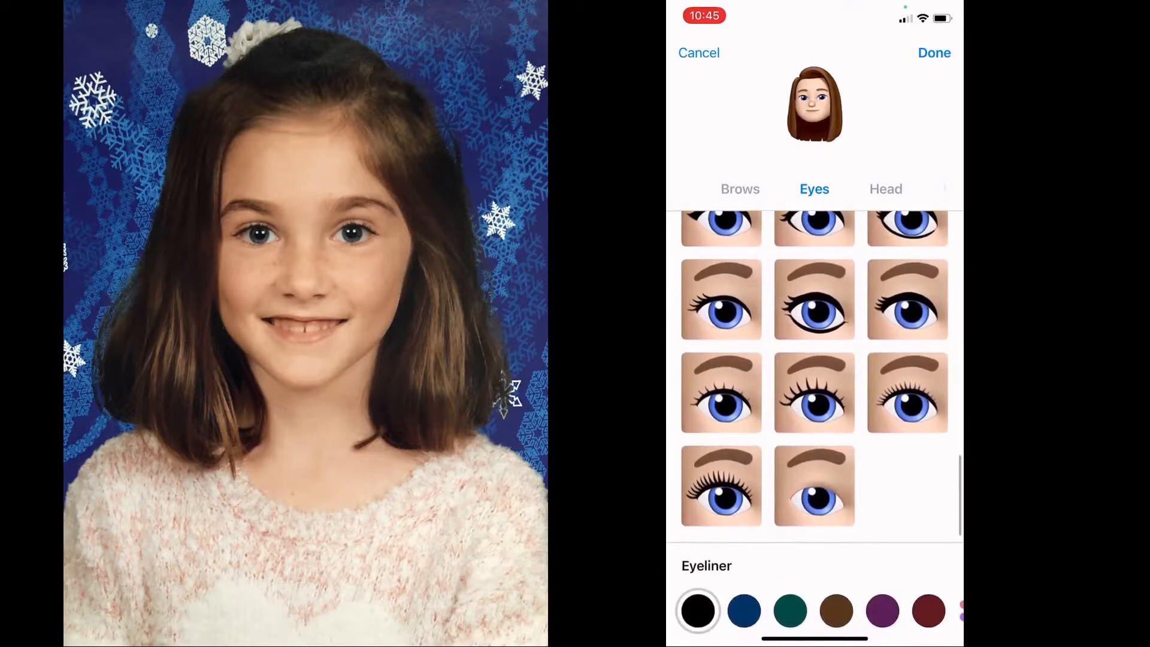
pyautogui.click(906, 392)
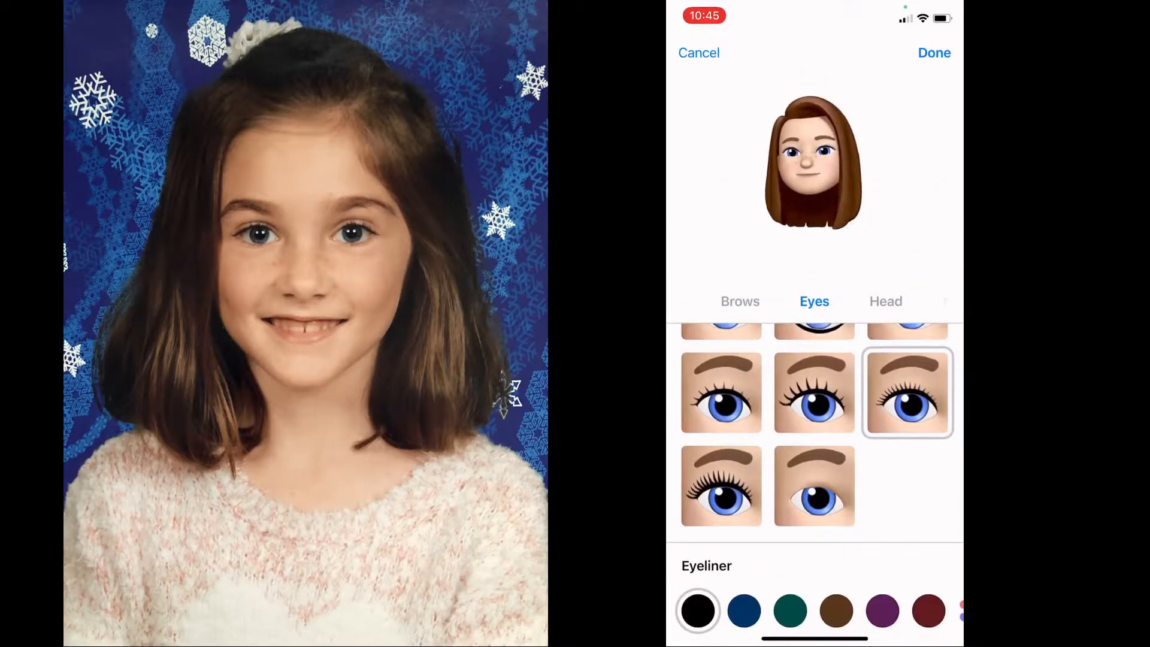
# Step: Review the head, nose and mouth options, then save the finished Memoji with Done
pyautogui.click(887, 302)
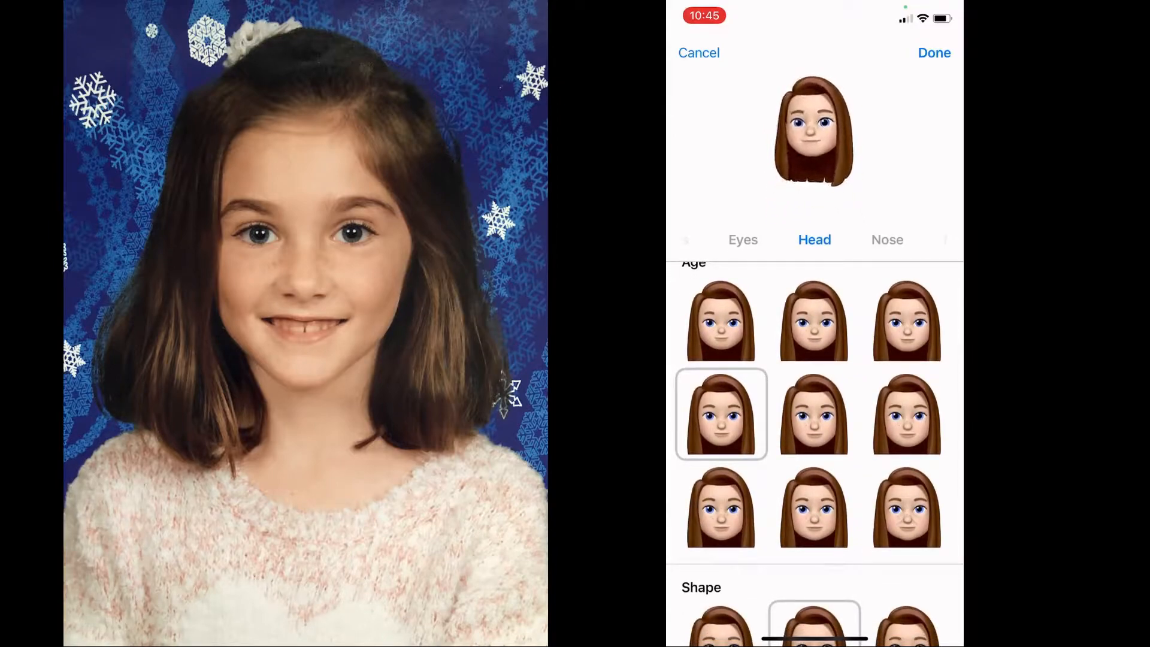
pyautogui.scroll(-3)
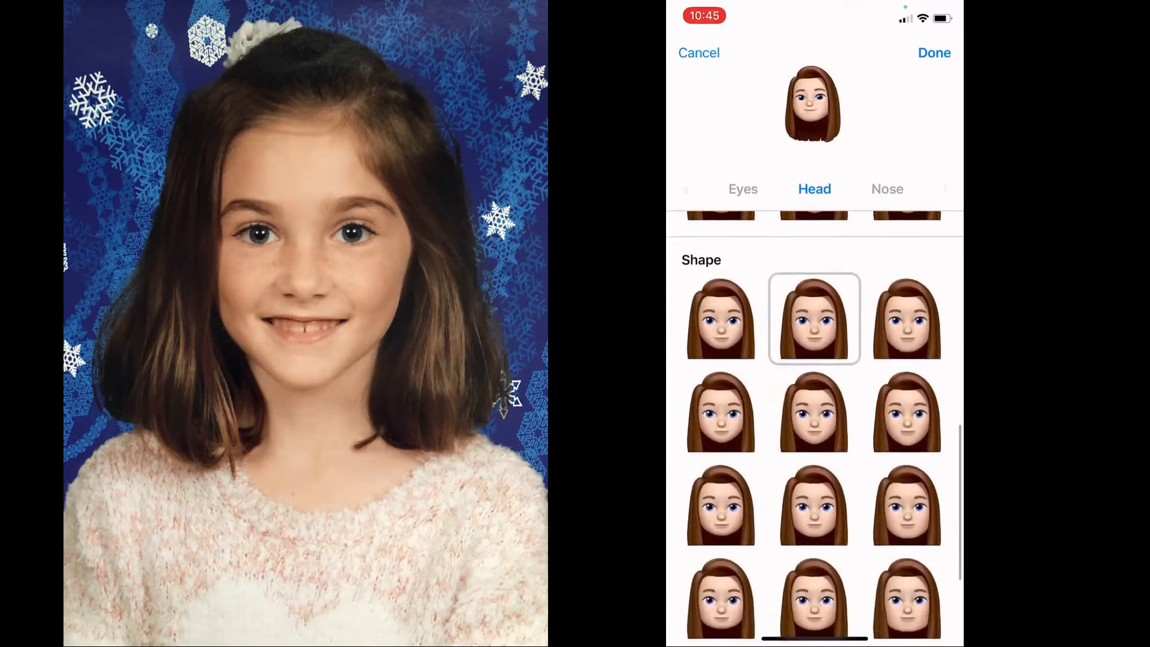
pyautogui.scroll(-3)
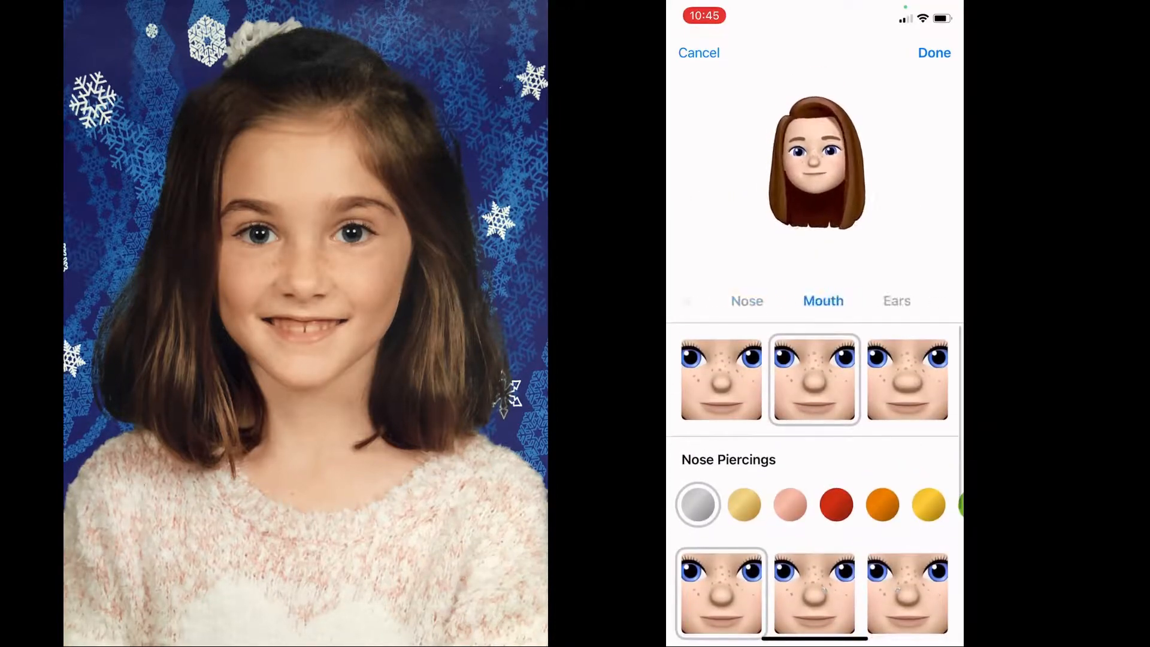
pyautogui.click(823, 301)
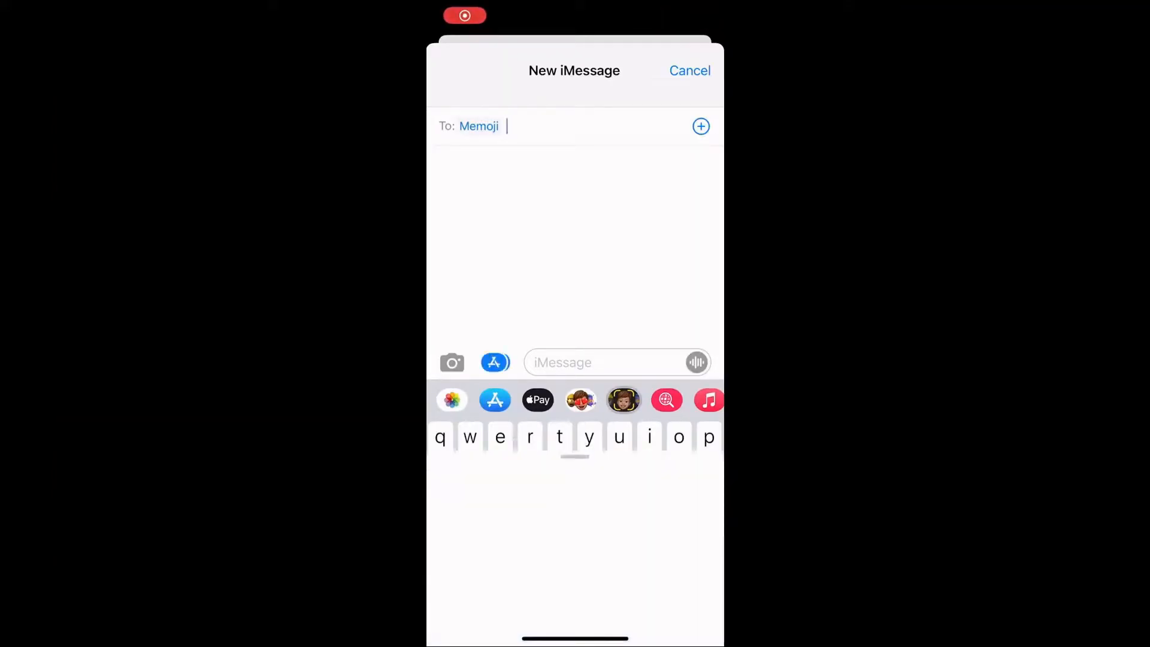
# Step: Bring up the Memoji panel in a new message and record a short animated Memoji clip
pyautogui.click(623, 400)
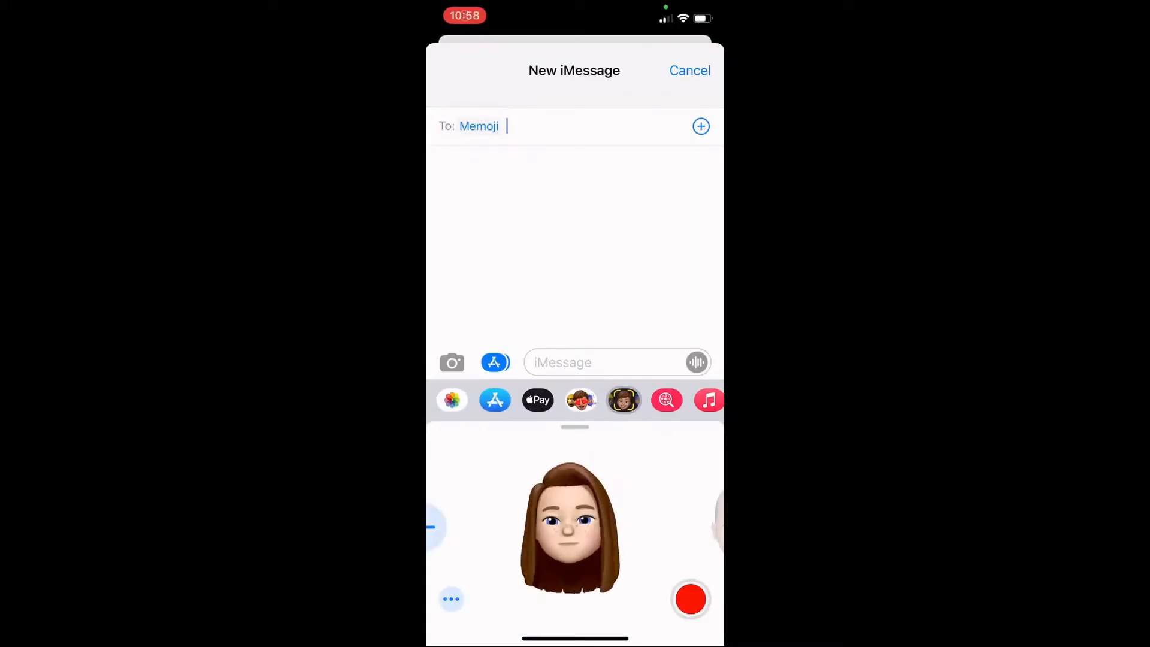
pyautogui.click(691, 600)
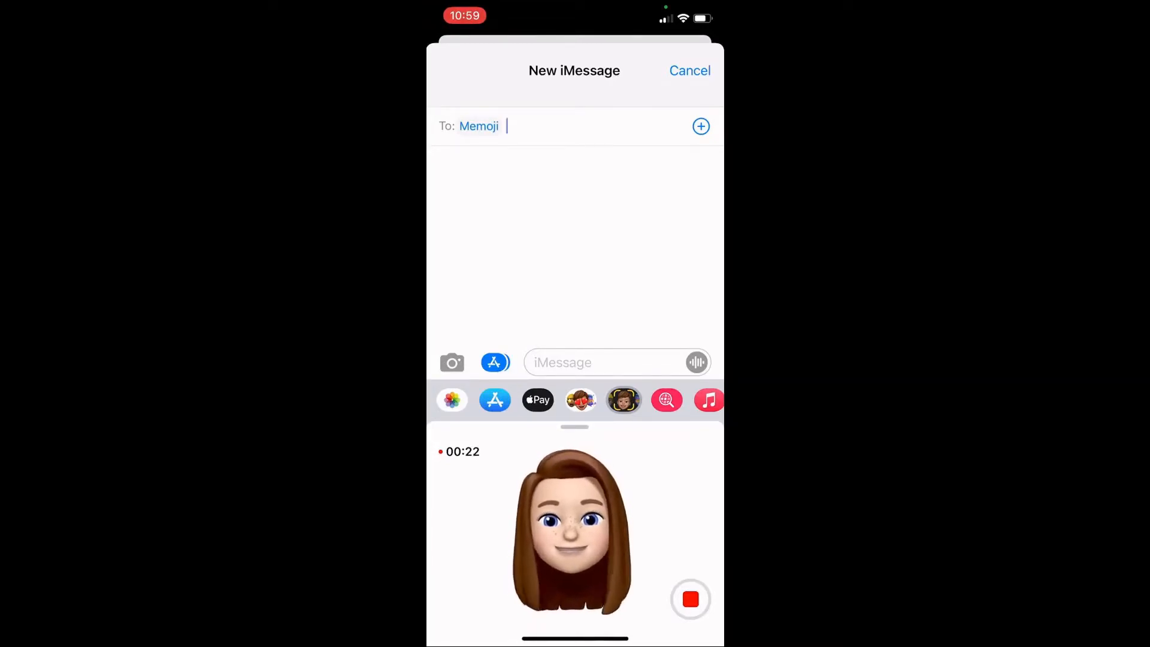
pyautogui.click(690, 599)
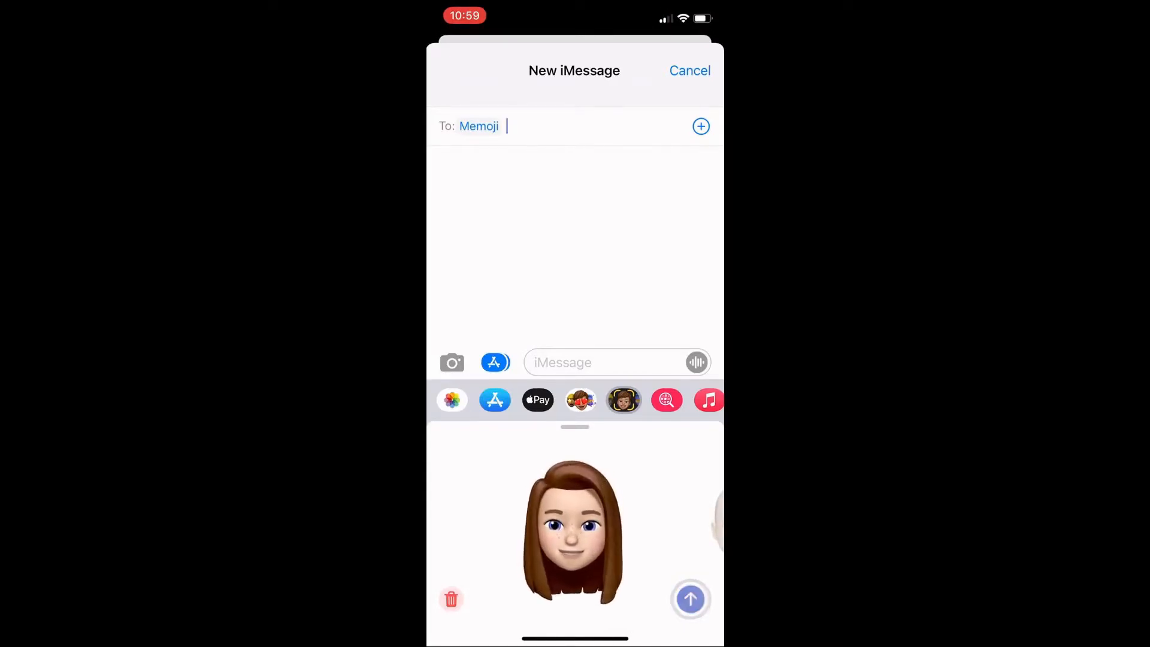
pyautogui.click(691, 599)
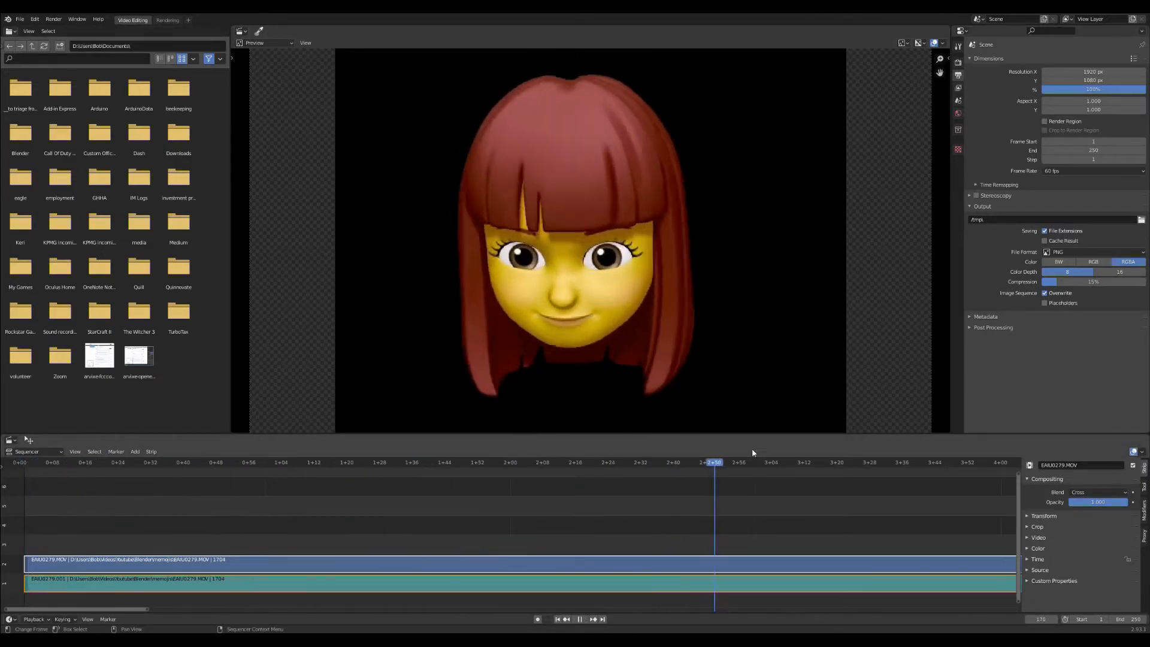
# Step: Scrub the Sequencer playhead to preview the EMU0279.MOV Memoji clip at a later and an earlier moment
pyautogui.click(242, 463)
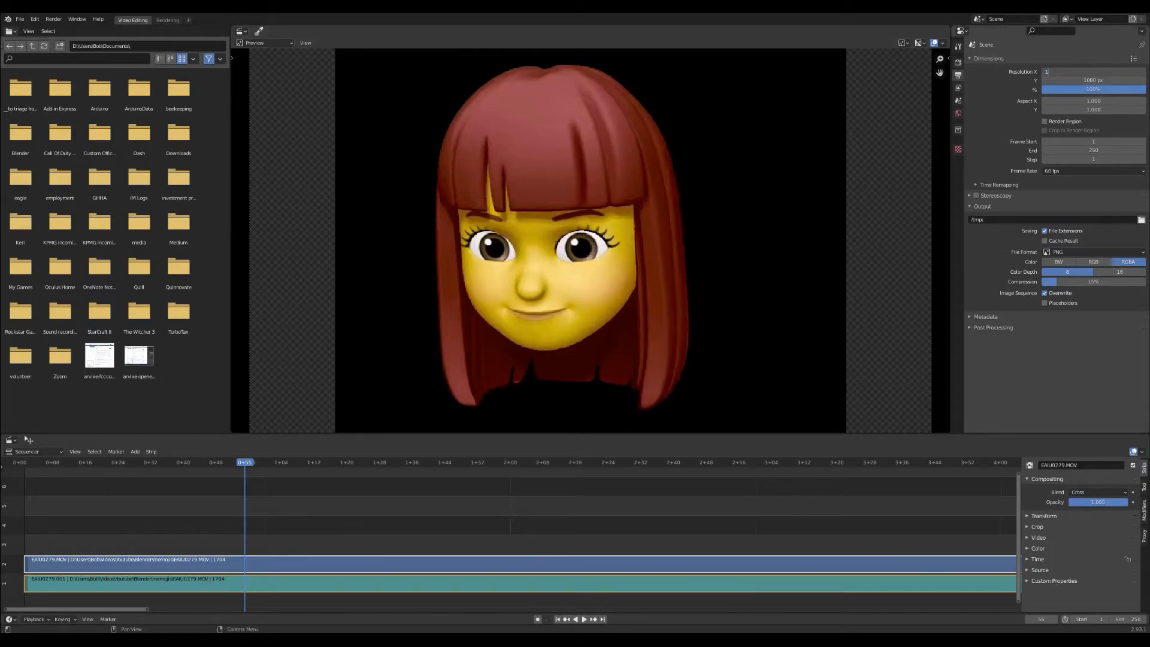
pyautogui.click(1094, 79)
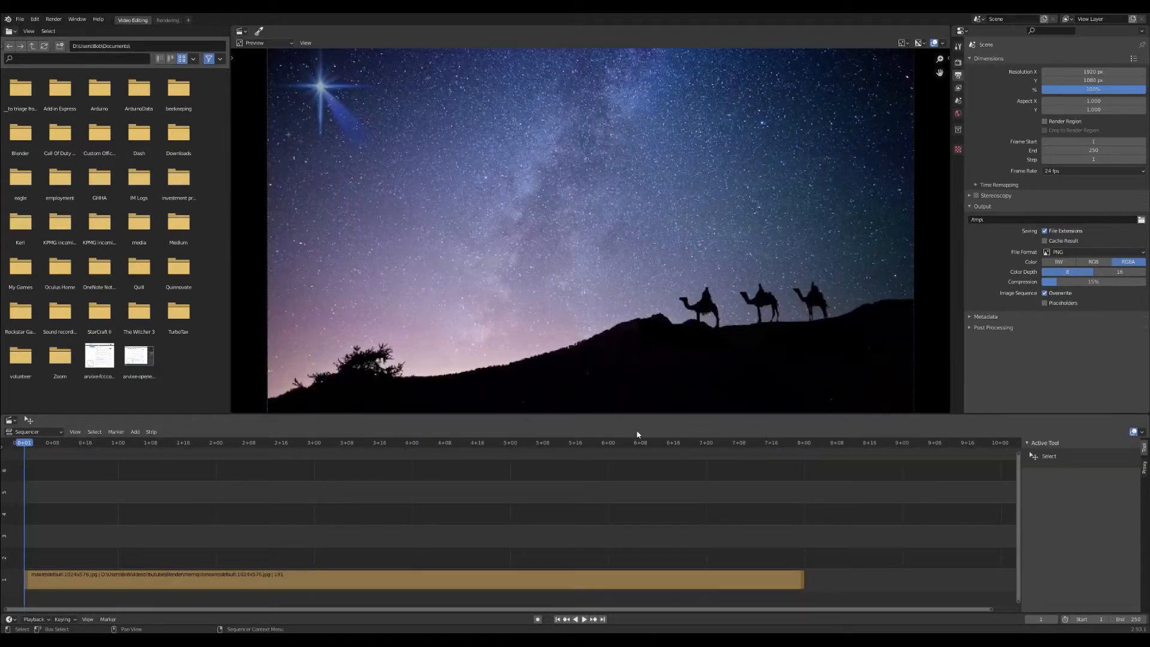
# Step: Add the Memoji PNG sequence above the background with a Transform strip at Uniform Scale 0.3, Alpha Over
pyautogui.click(135, 432)
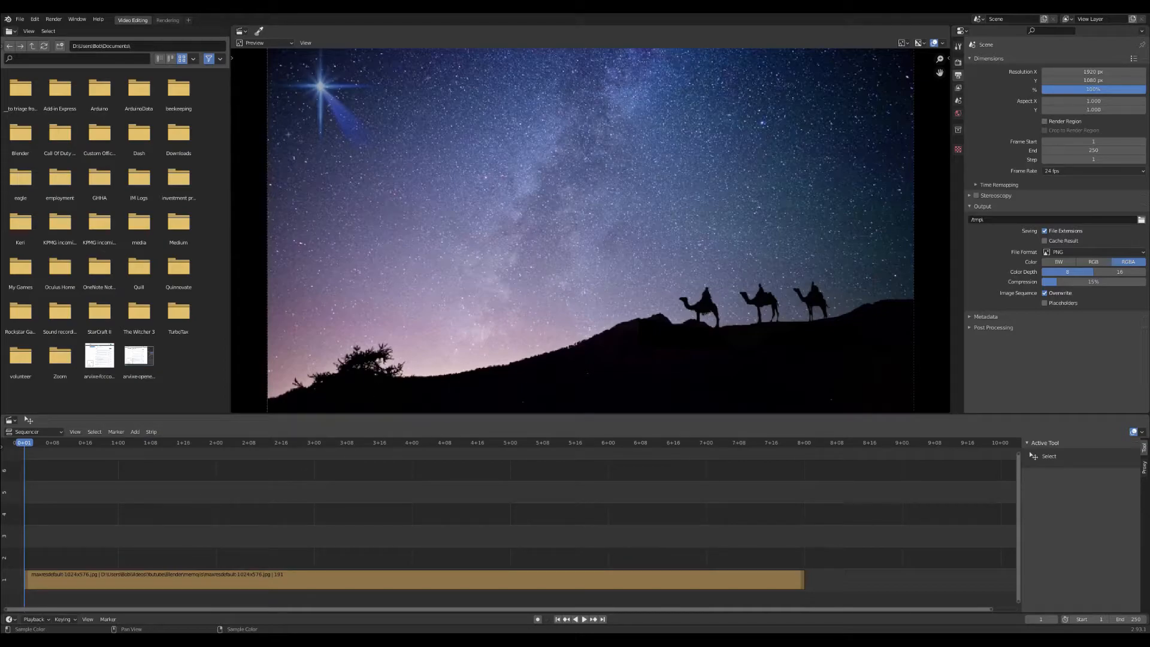
pyautogui.moveTo(726, 452)
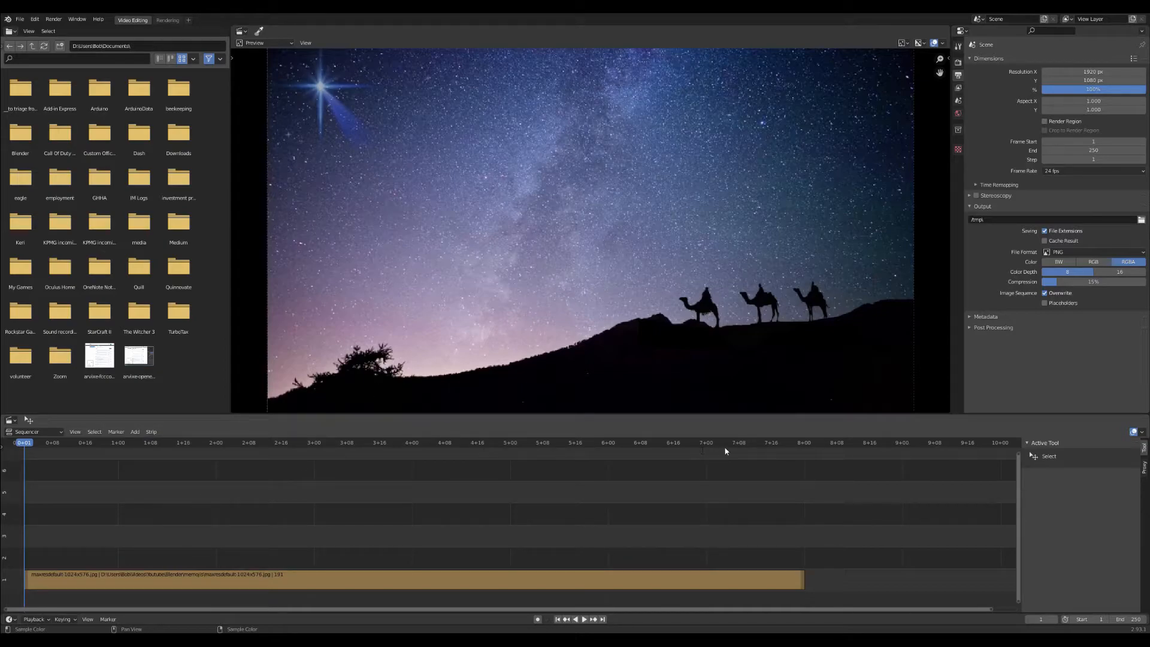
pyautogui.click(135, 431)
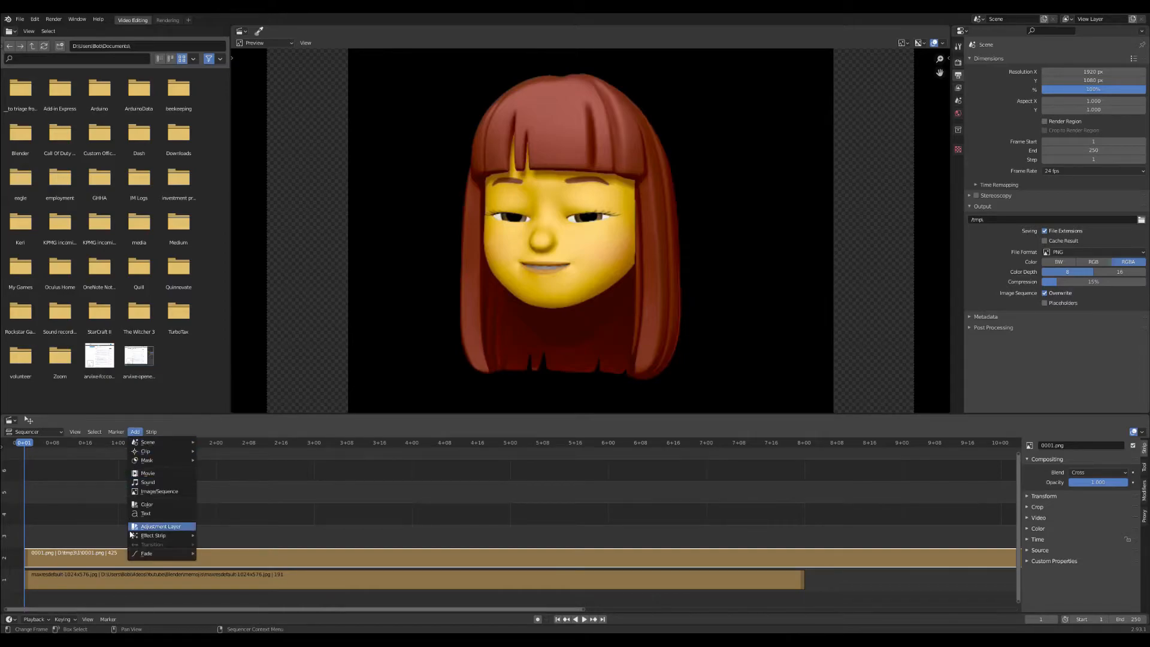
pyautogui.click(153, 535)
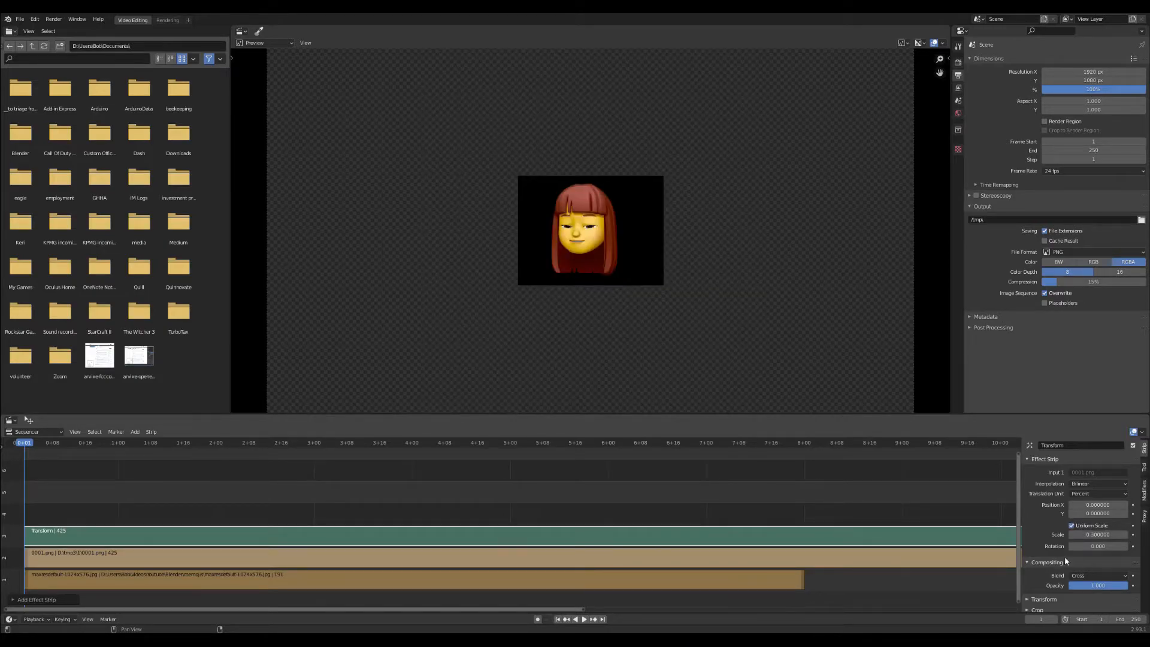
pyautogui.click(1091, 559)
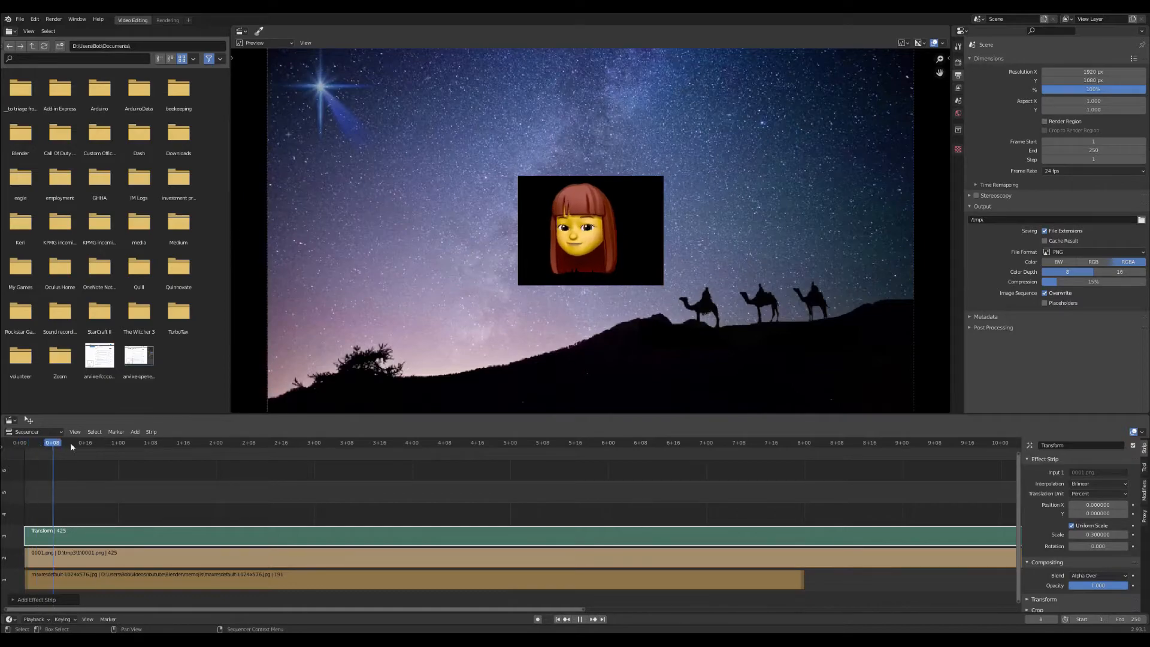
# Step: Scrub to later and earlier frames to check the overlay, then head to the Scripting workspace
pyautogui.click(412, 443)
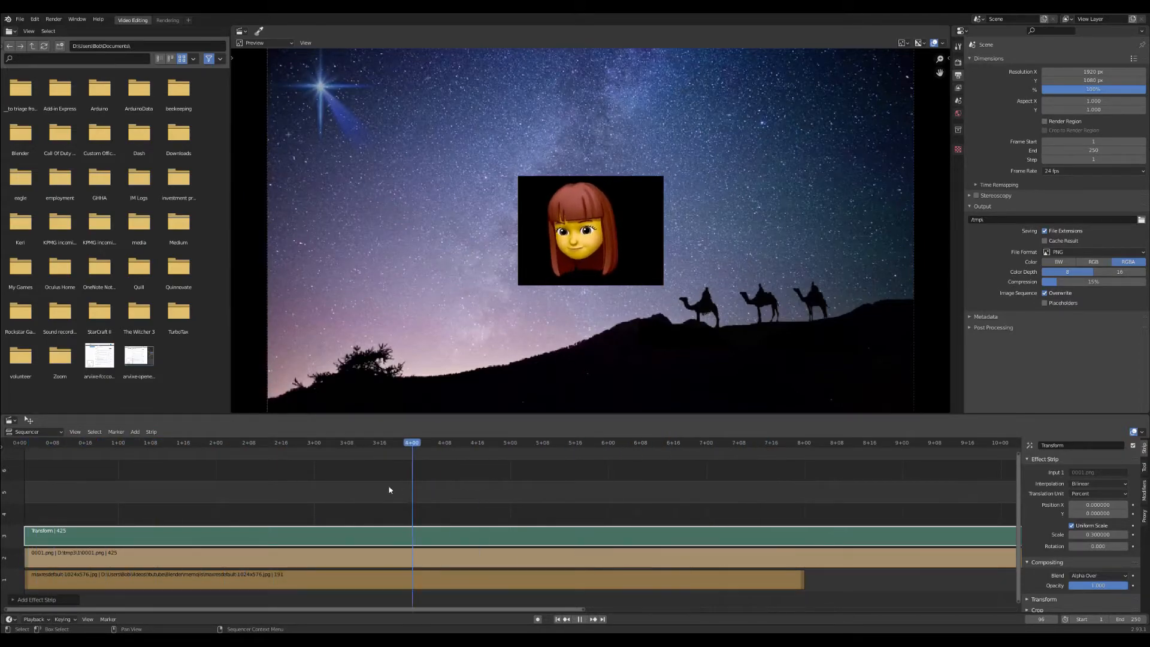
pyautogui.click(264, 443)
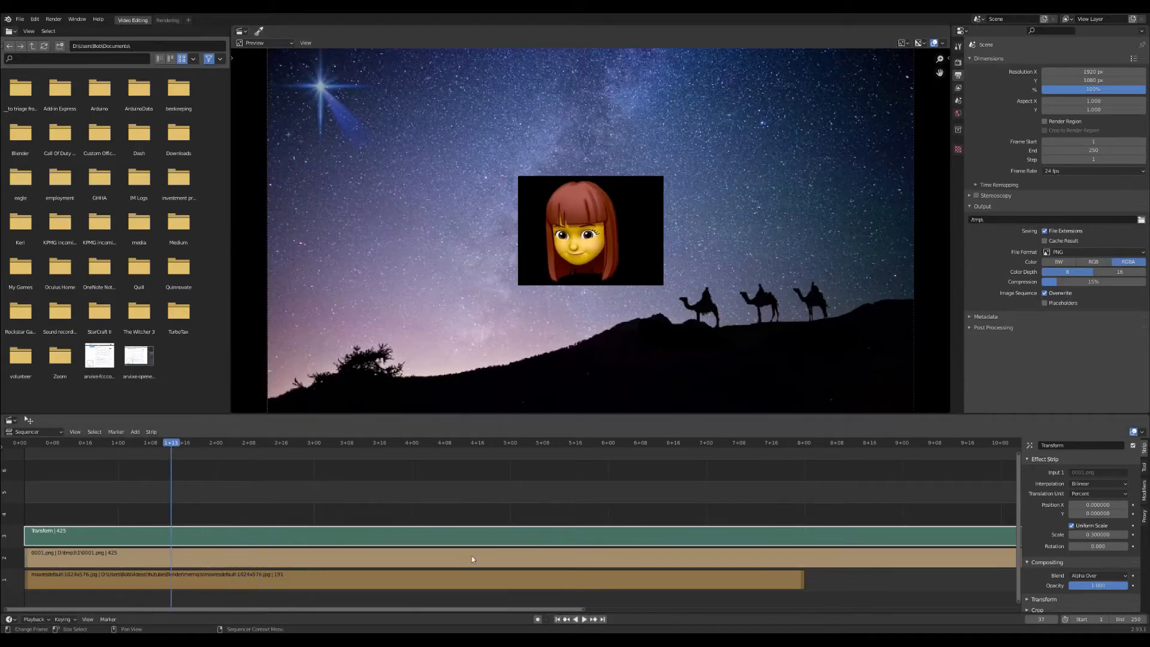
pyautogui.click(462, 25)
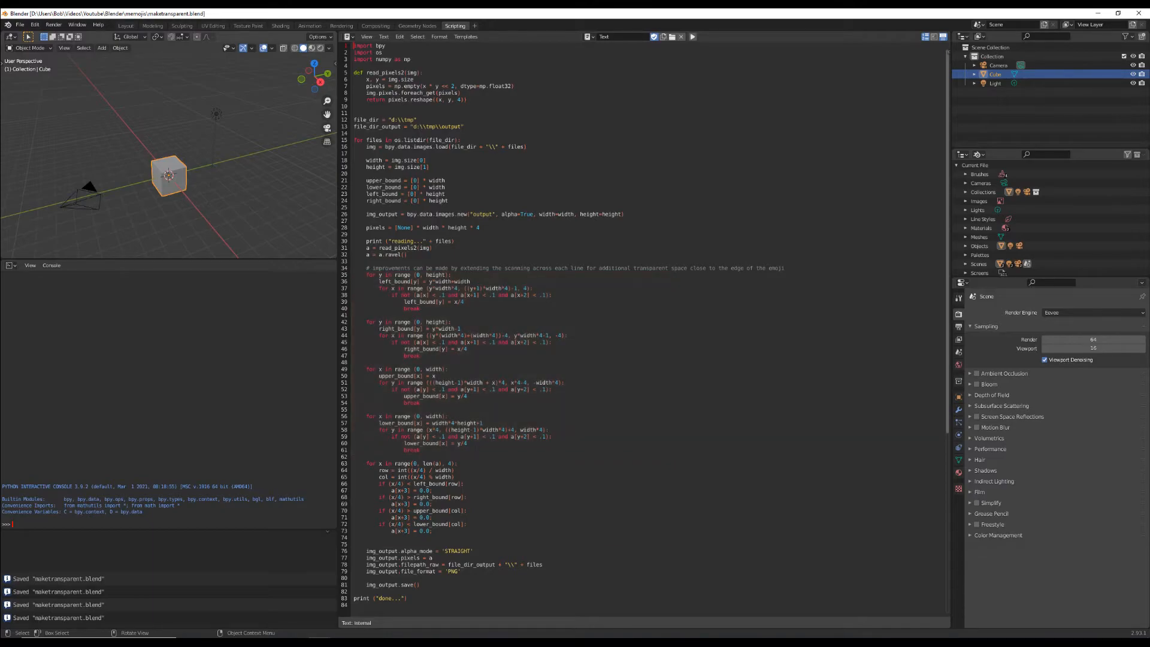
# Step: Select part of the maketransparent Python script in the Text Editor while reviewing it
pyautogui.moveTo(355, 463); pyautogui.dragTo(425, 532)
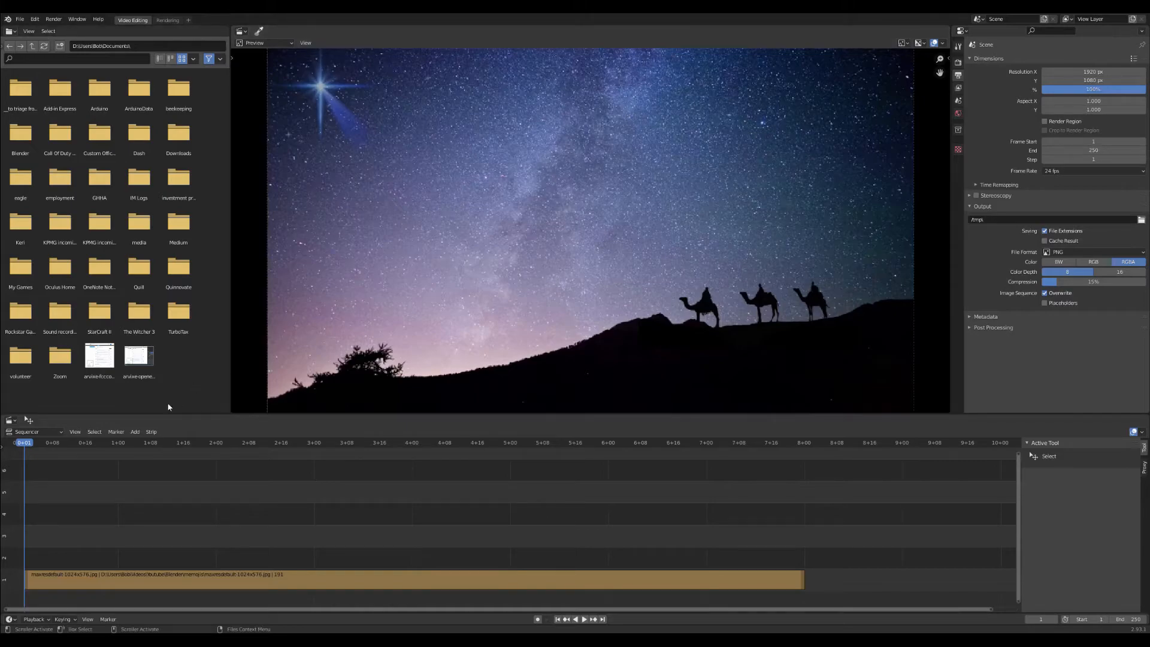
# Step: Add the transparent PNG sequence with a Transform strip at Uniform Scale 0.3 and Alpha Over blending
pyautogui.click(134, 431)
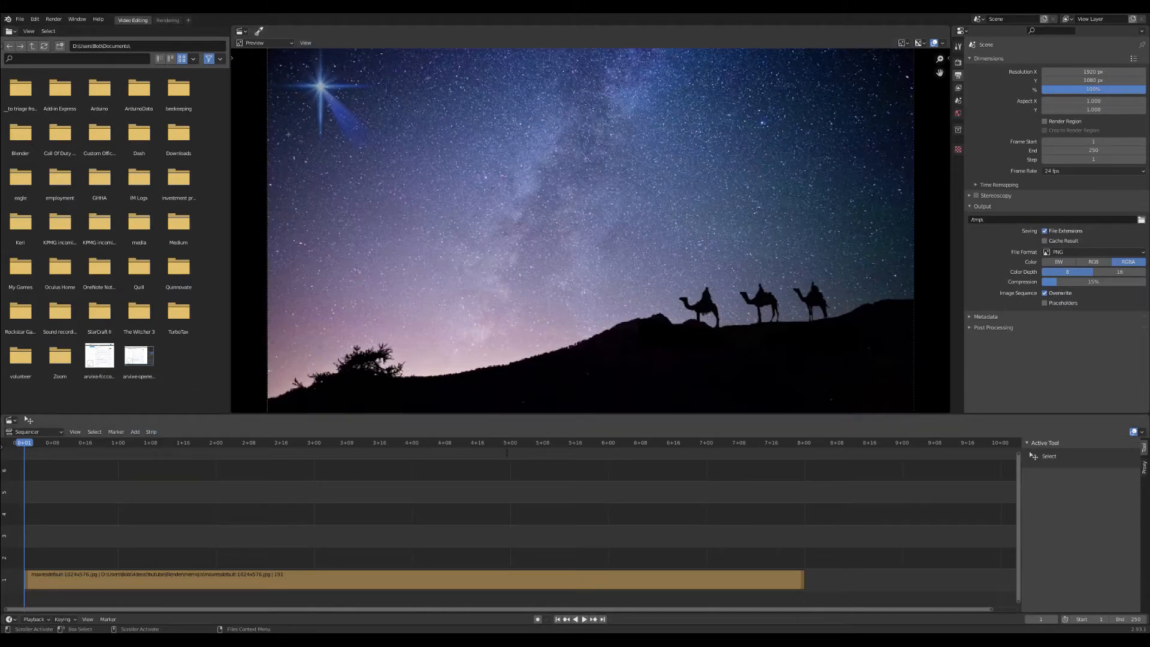
pyautogui.moveTo(718, 453)
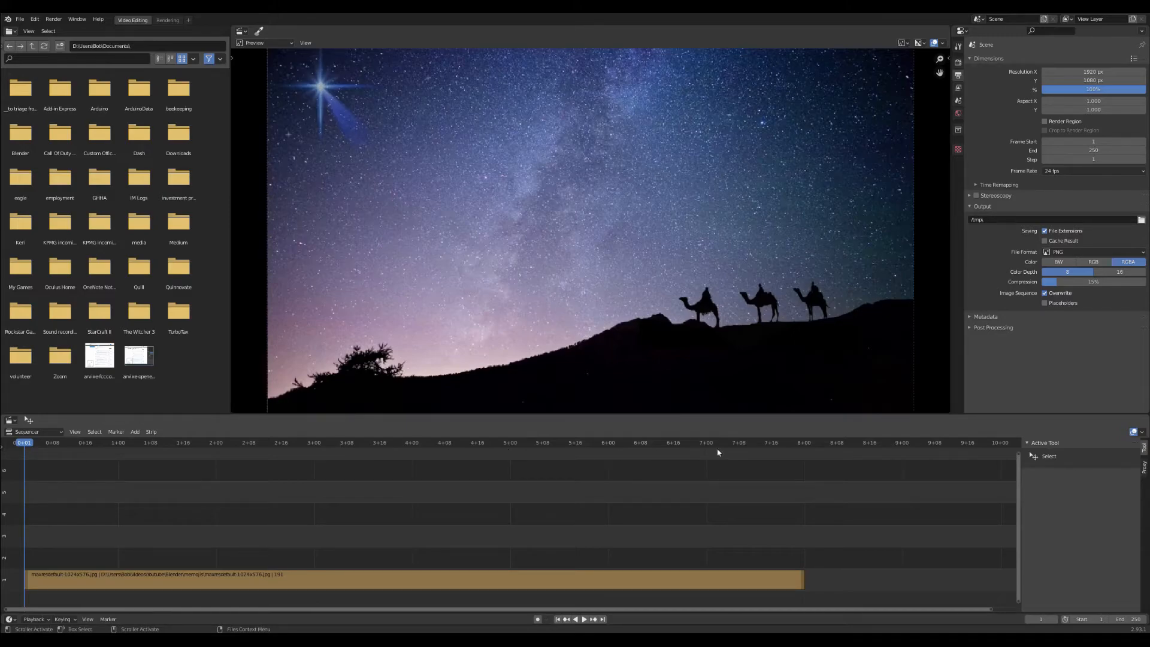
pyautogui.click(134, 432)
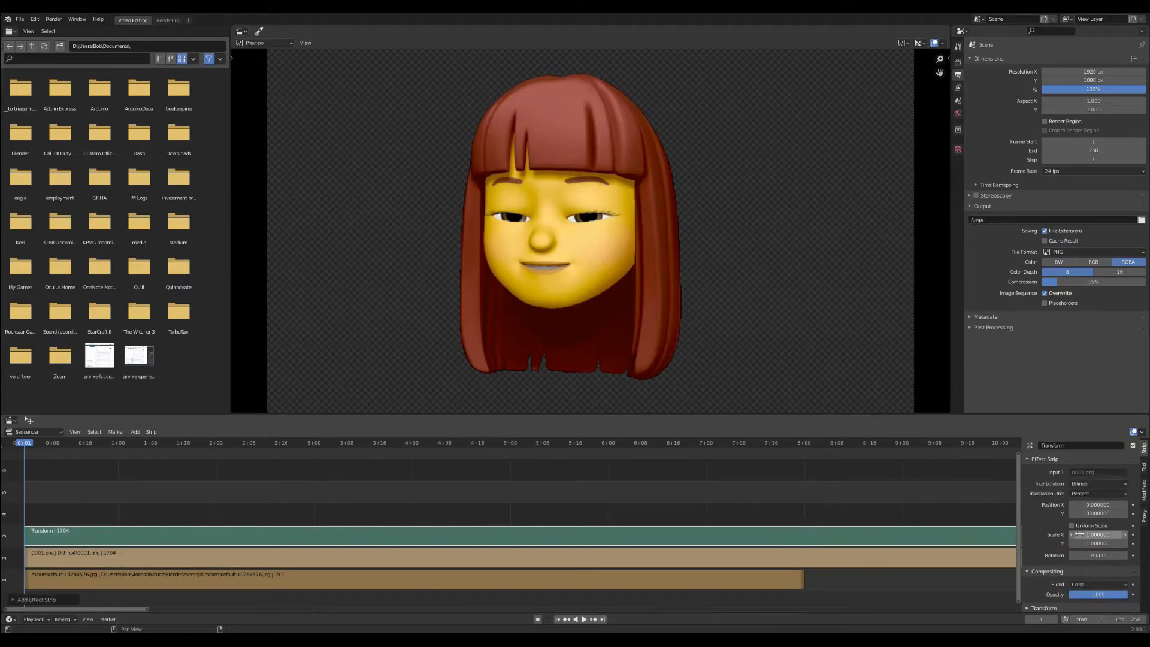
pyautogui.click(1071, 526)
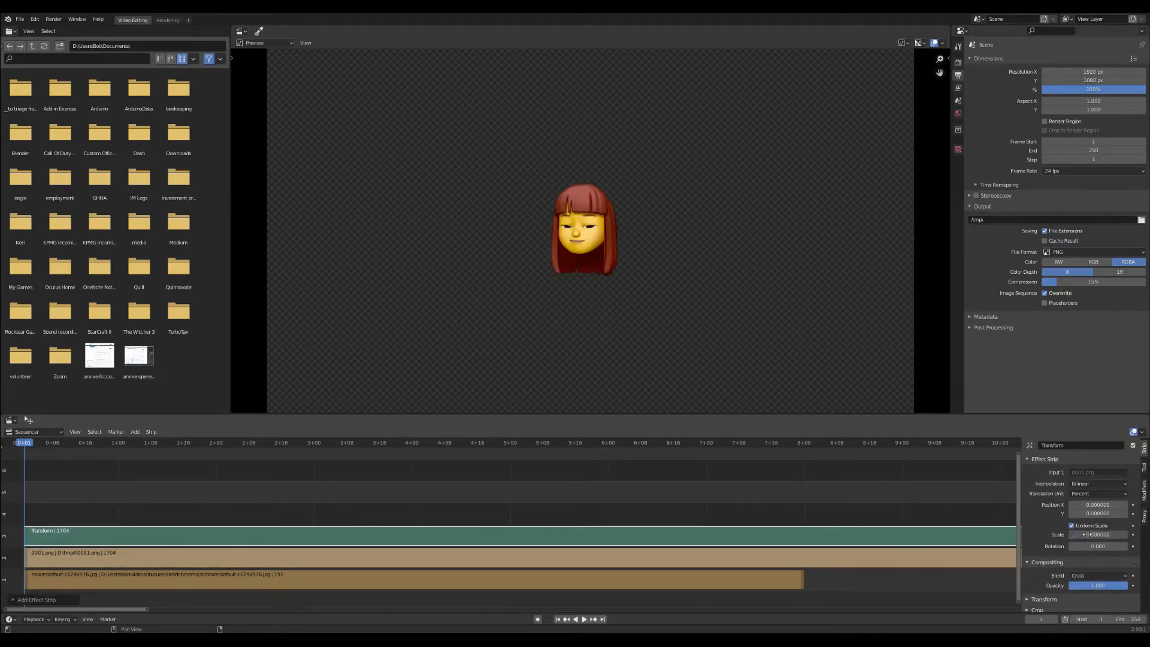
pyautogui.click(1098, 575)
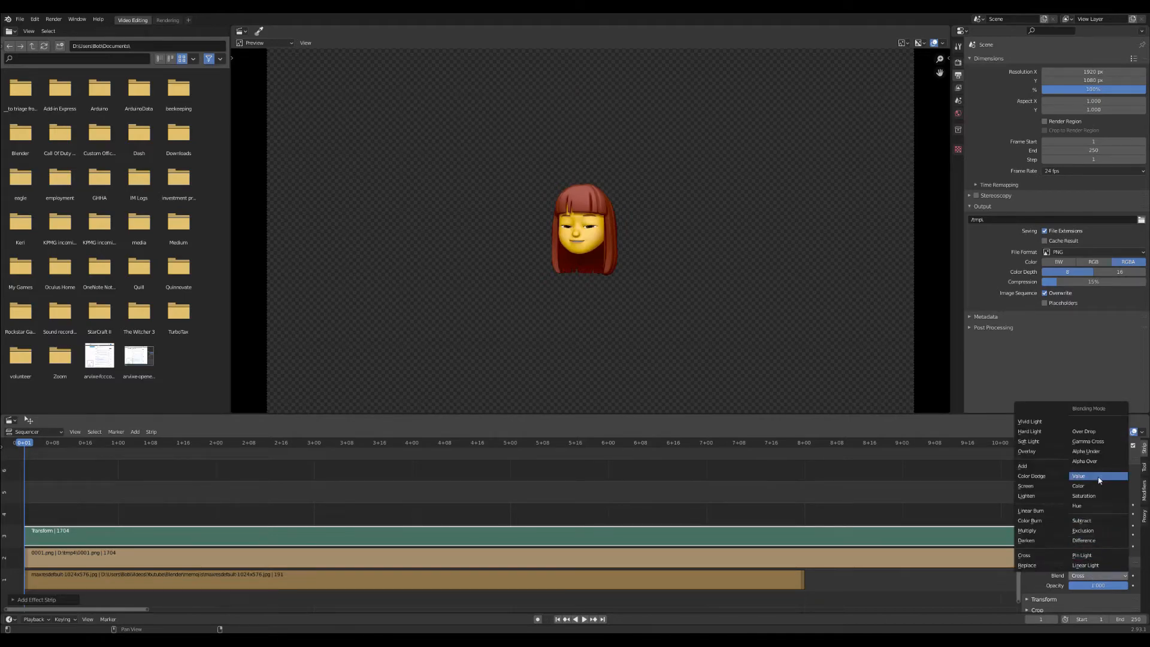
pyautogui.click(1083, 460)
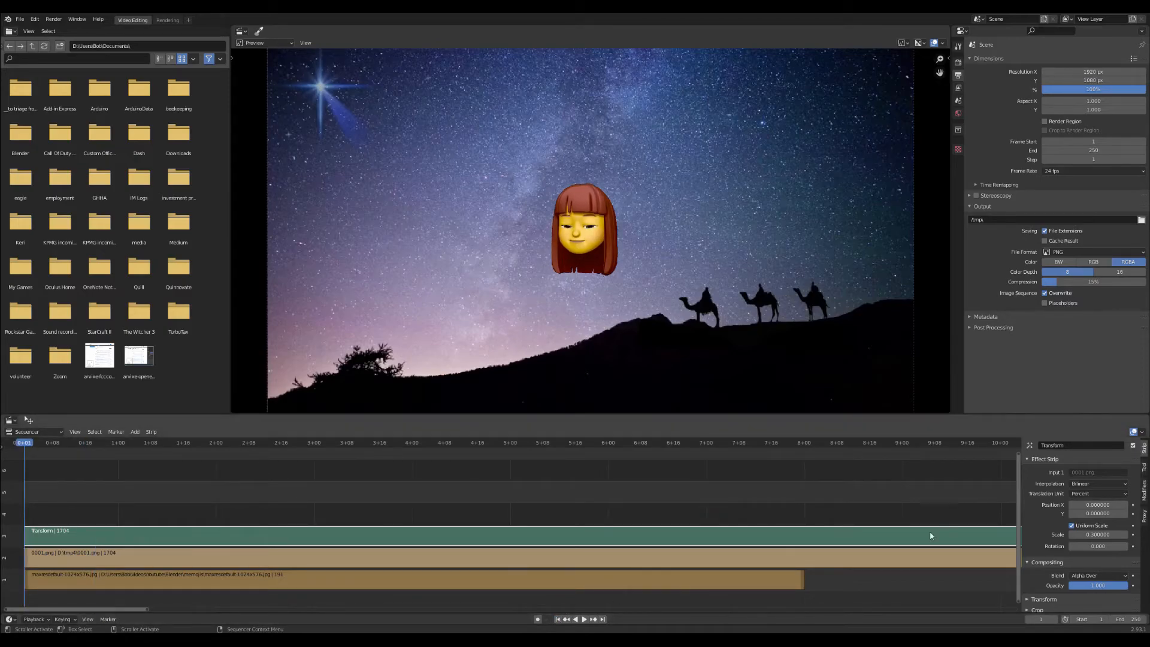
# Step: Set the first Memoji's Position X to 15 and add a second PNG sequence with its own Transform strip
pyautogui.click(1097, 503)
pyautogui.write('15.000000')
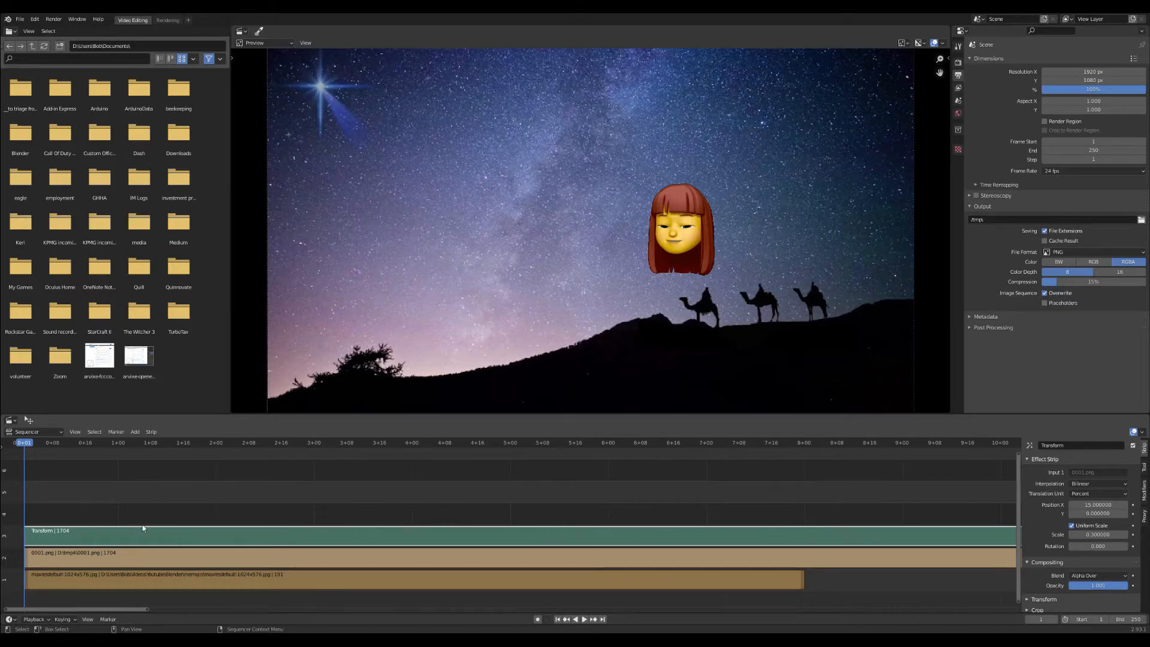
pyautogui.click(134, 431)
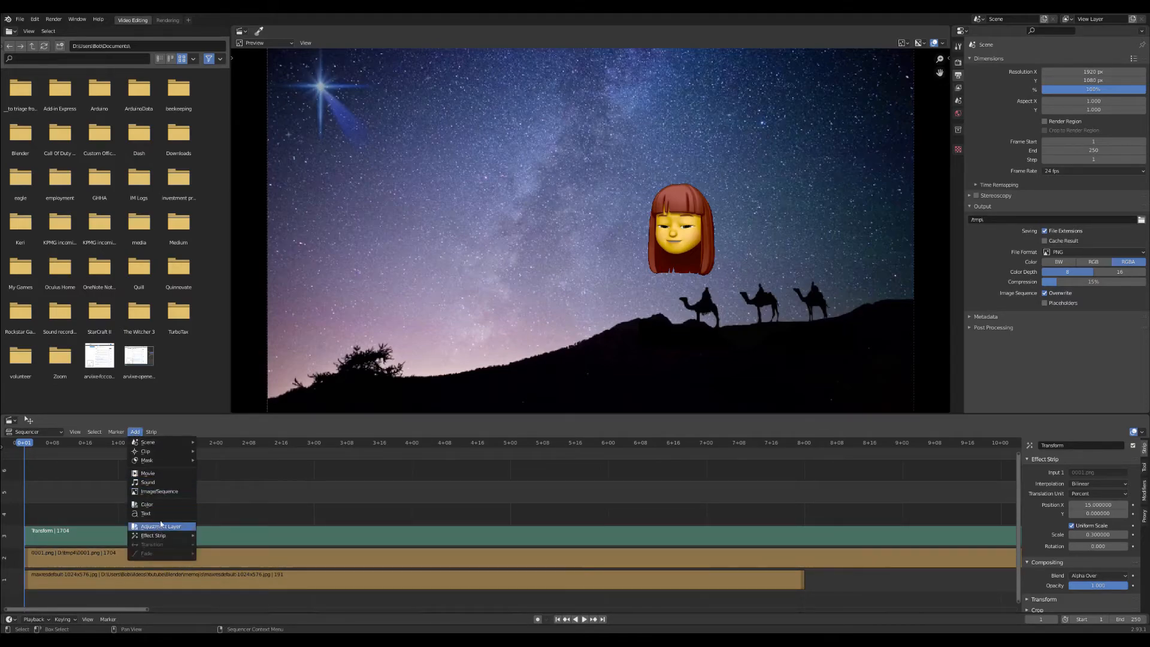
pyautogui.click(477, 389)
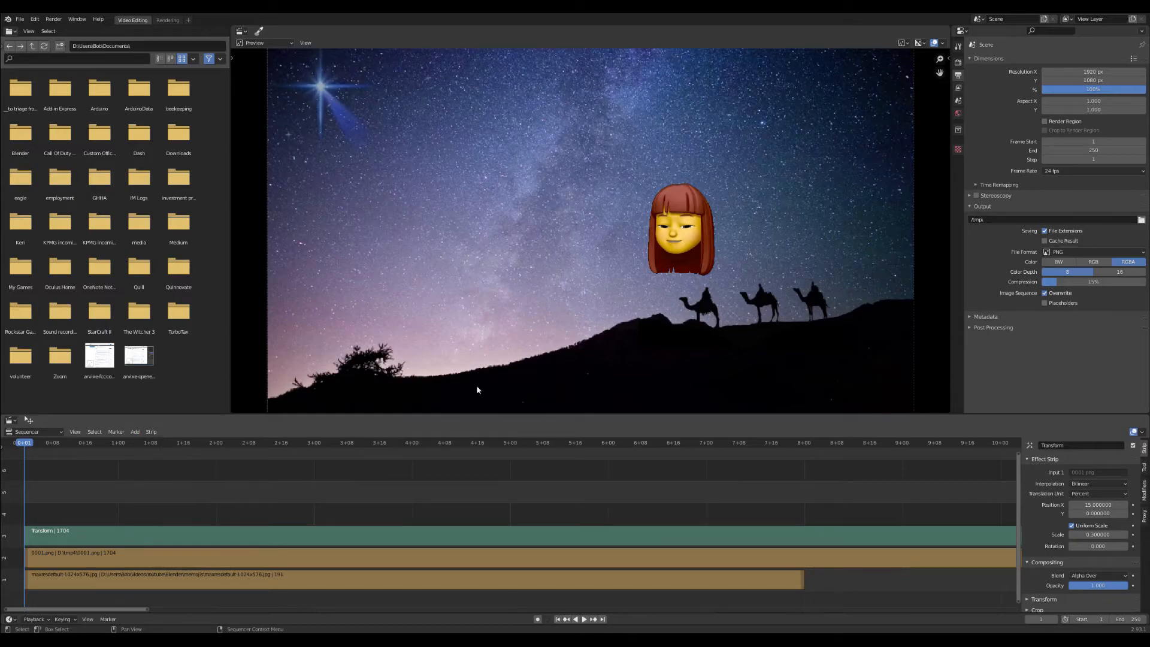
pyautogui.moveTo(477, 197)
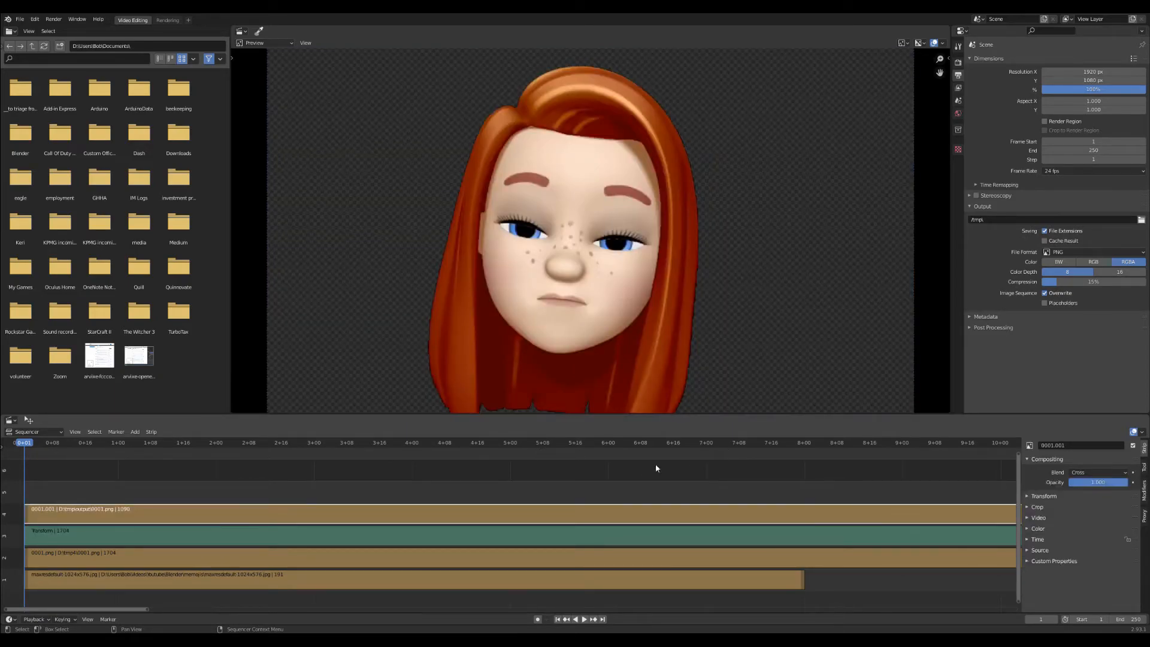
pyautogui.click(134, 431)
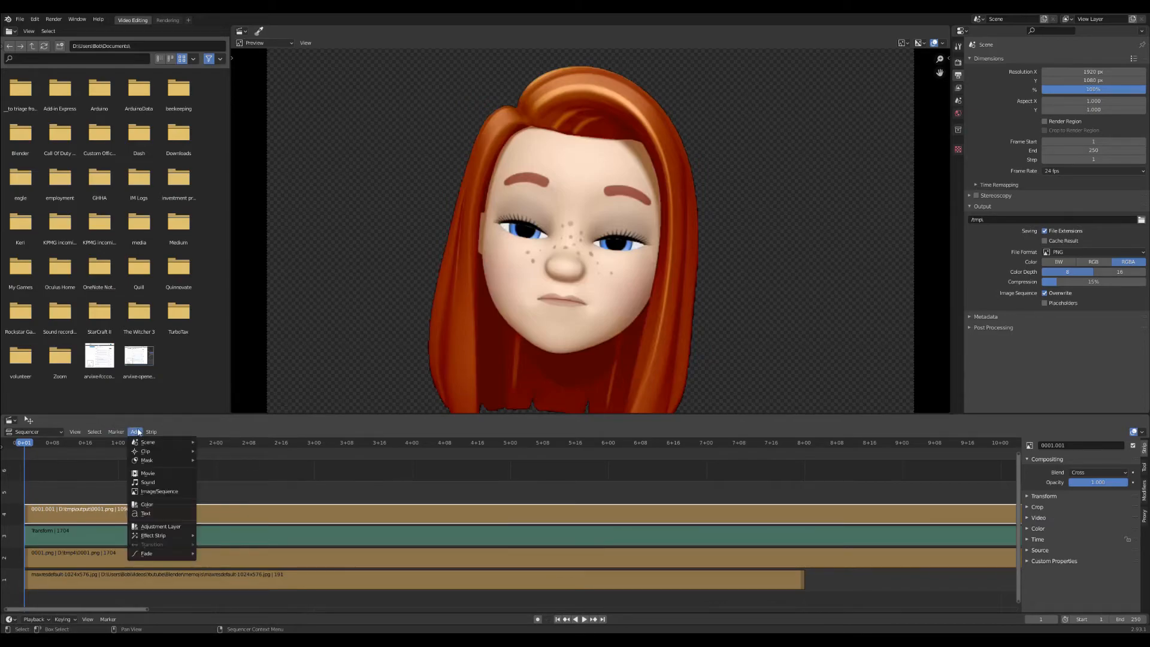
pyautogui.moveTo(153, 534)
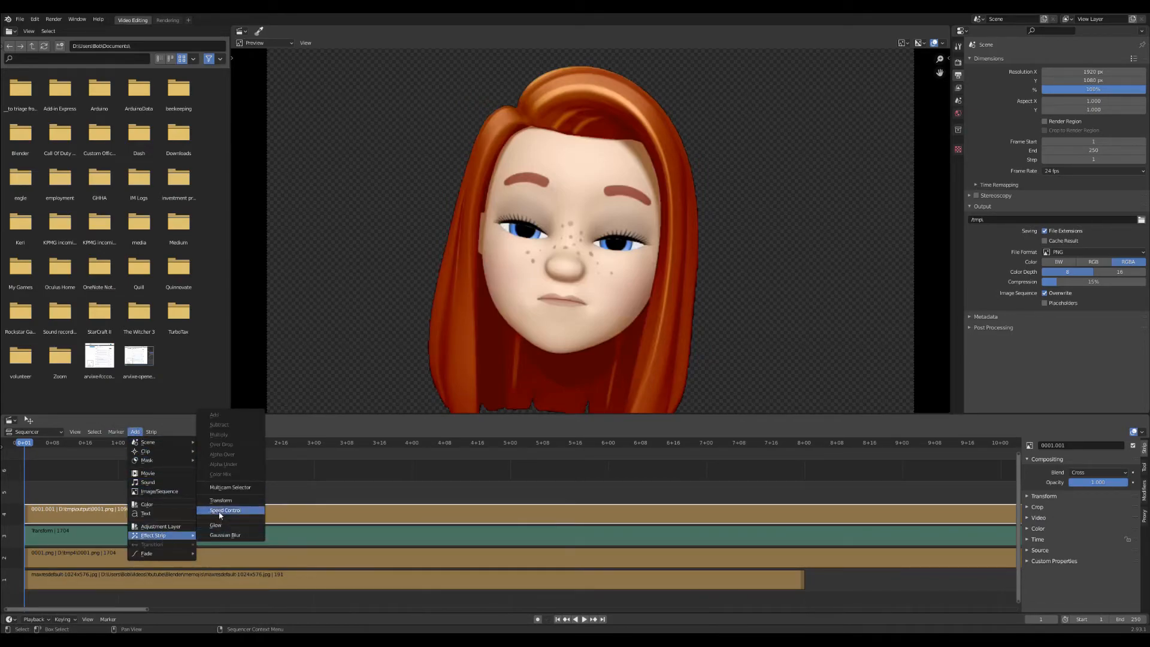
pyautogui.click(220, 501)
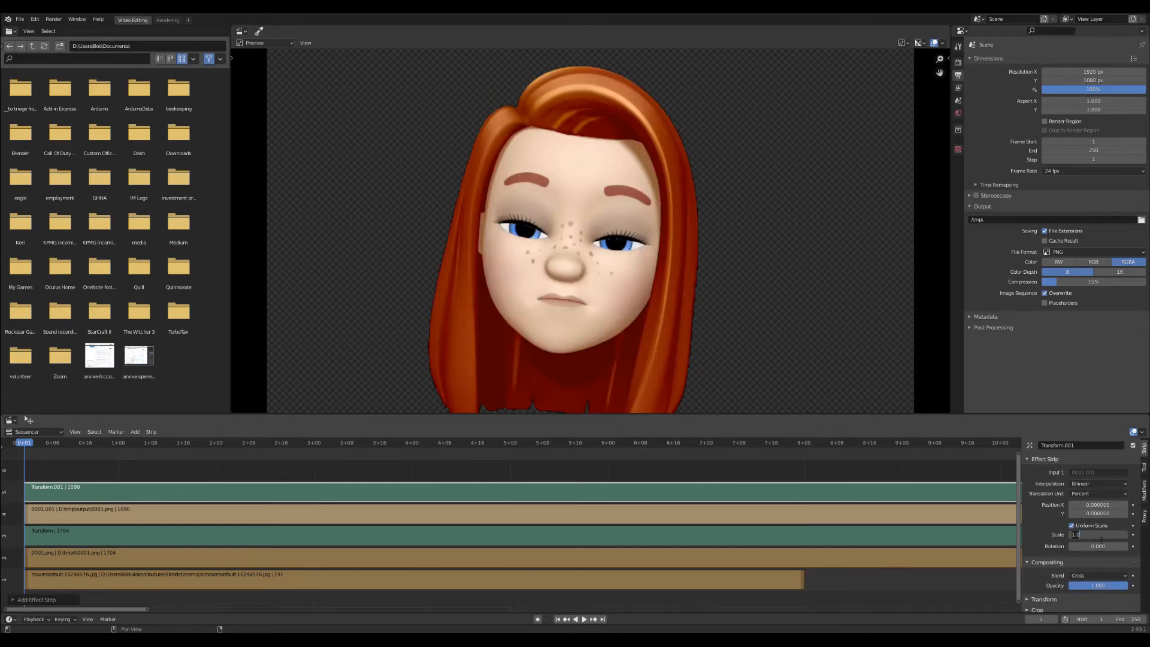
# Step: Give the second Memoji Scale 0.3, Alpha Over and Position X -10, then scrub to check the animation
pyautogui.write('0.300000')
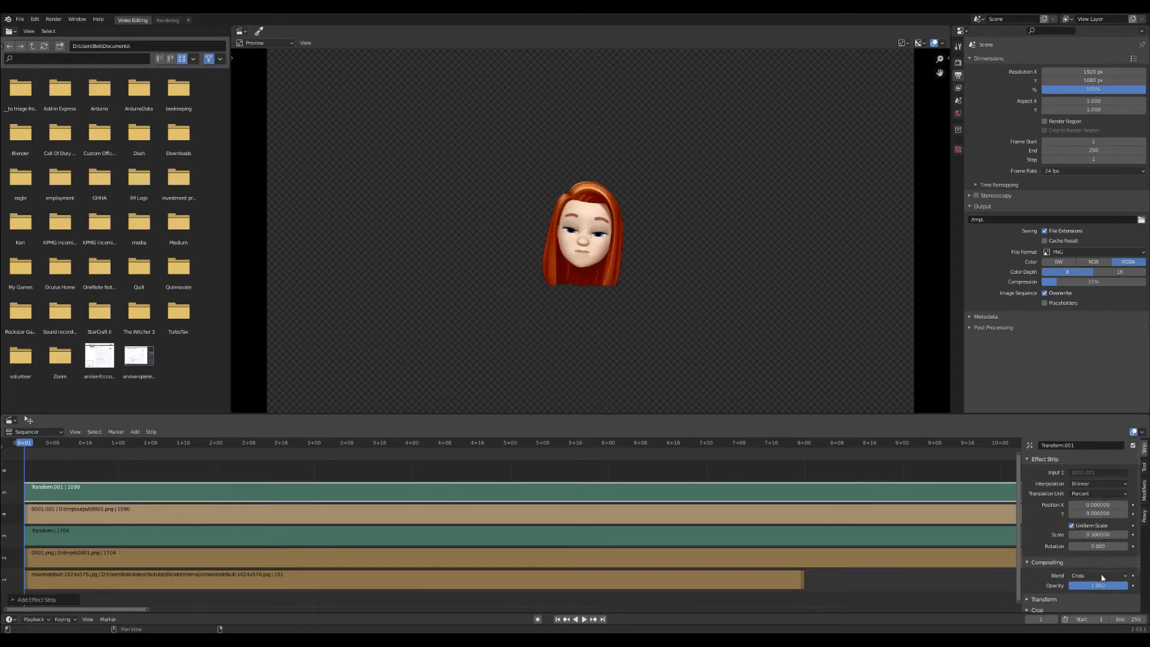
pyautogui.click(1100, 575)
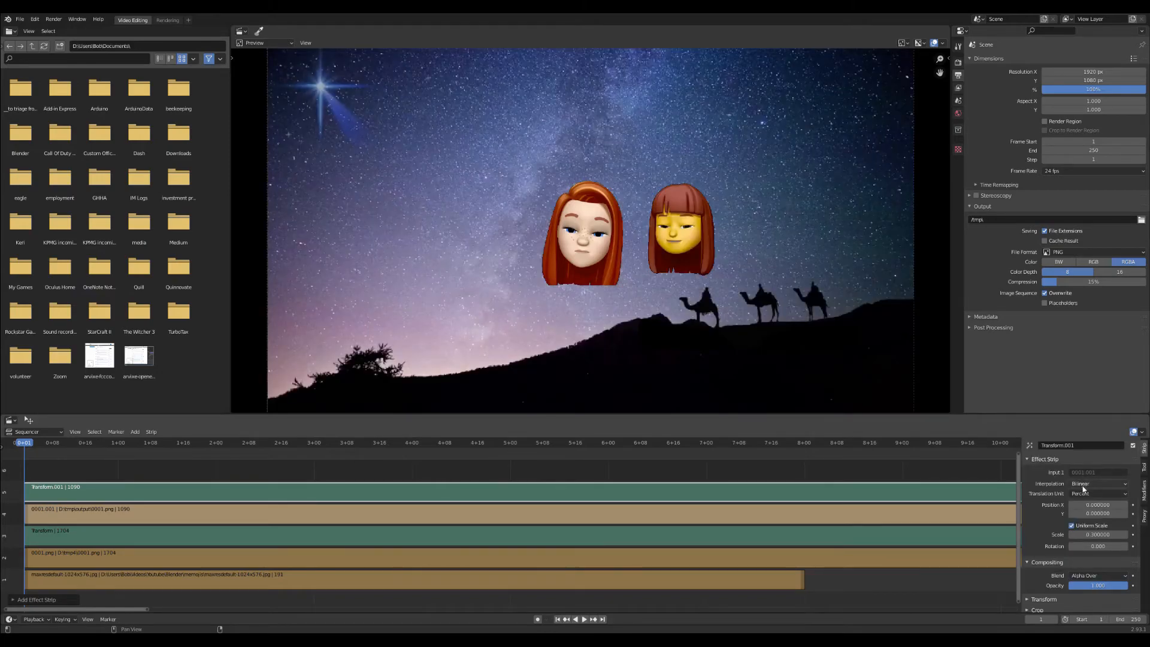
pyautogui.click(1098, 505)
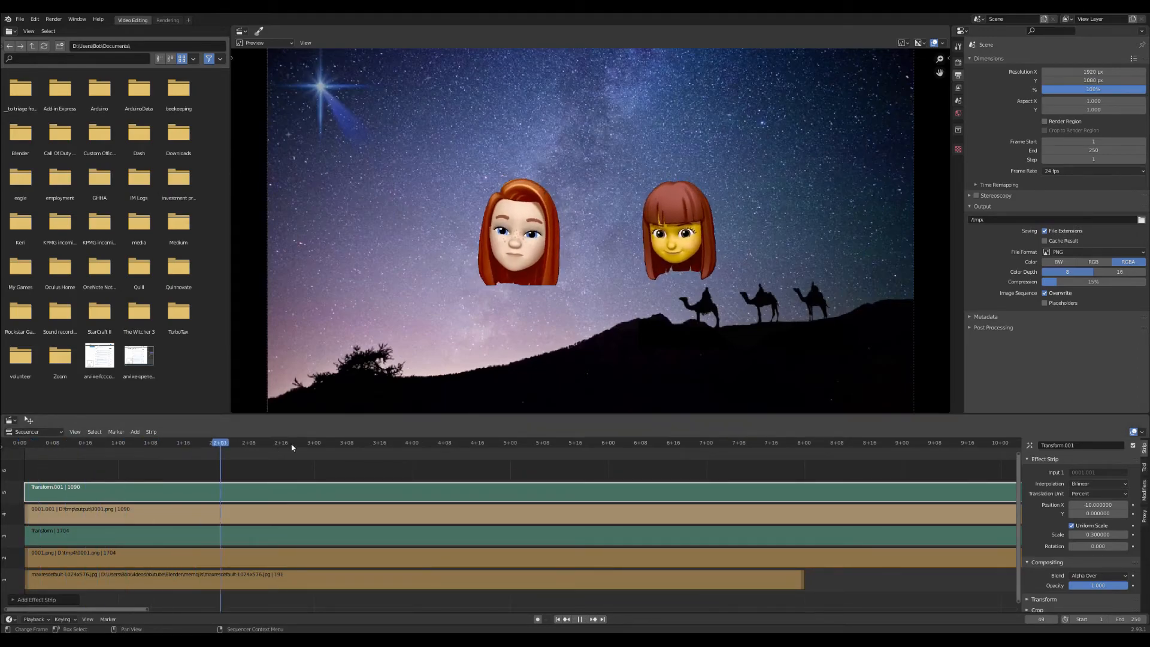
pyautogui.click(551, 442)
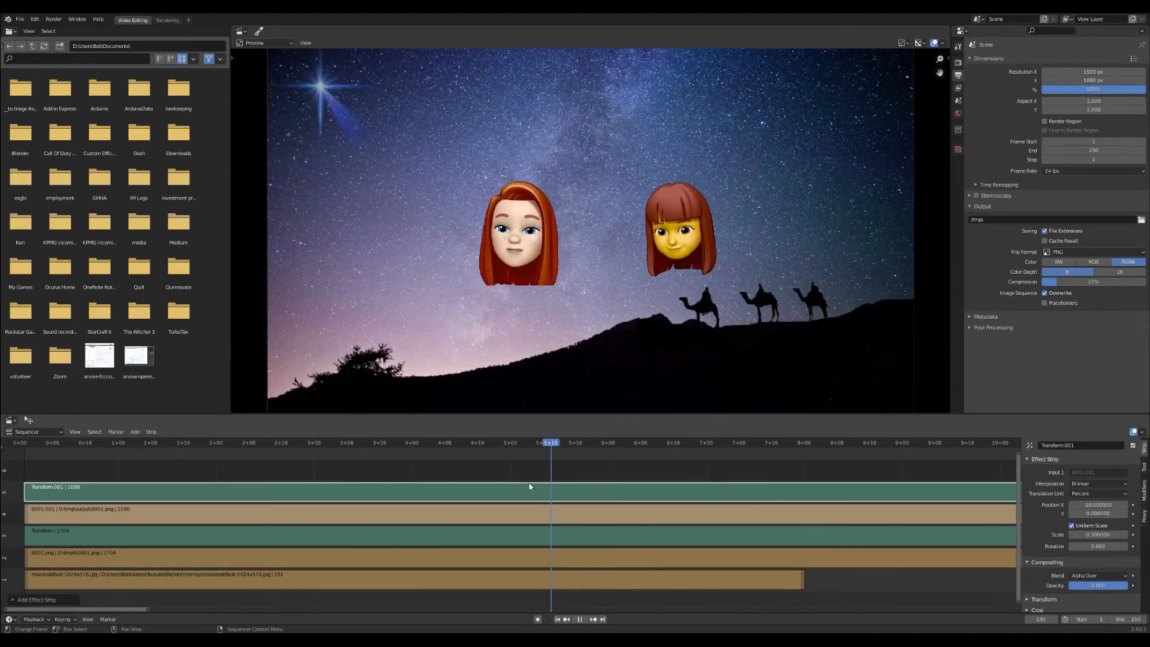